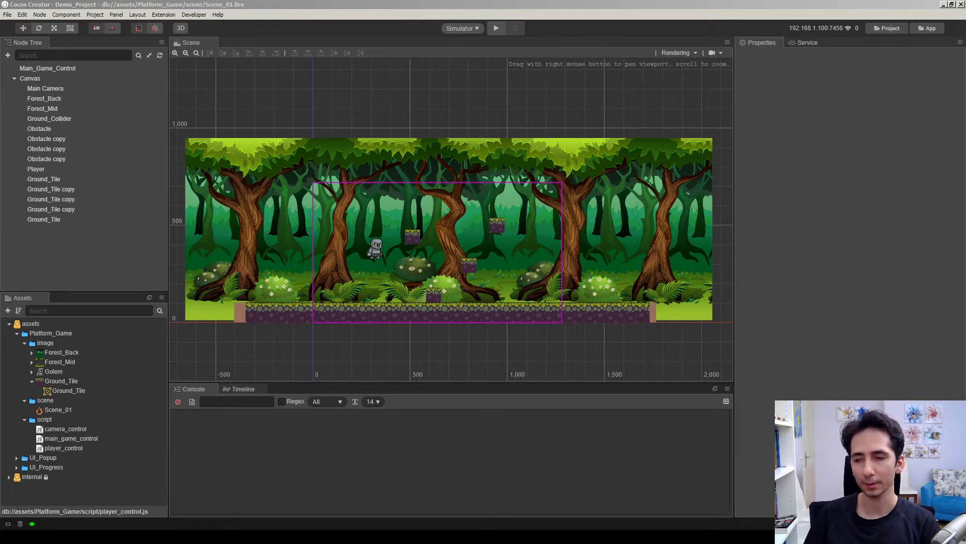
- Preview the forest scene in the simulator, then close the preview
{"action": "left_click", "coordinate": [496, 28]}
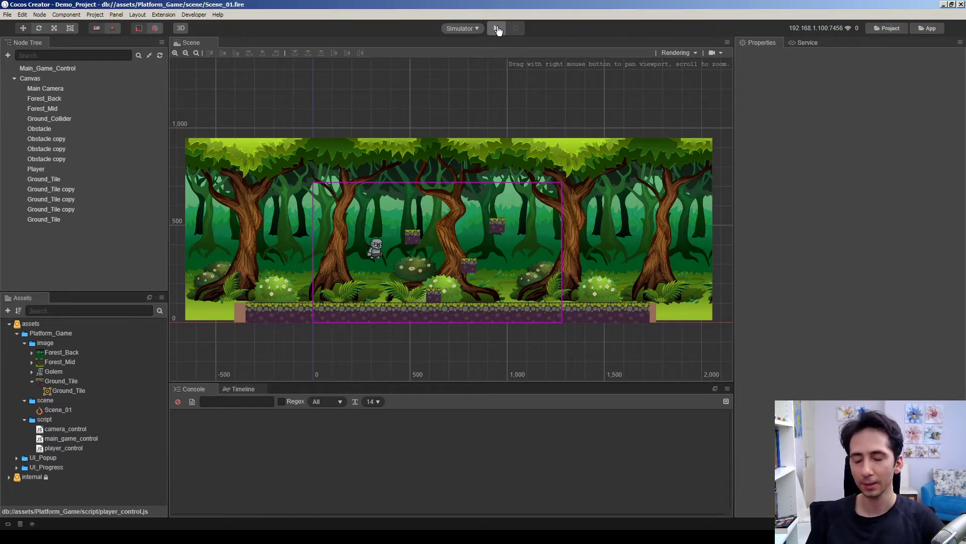
{"action": "left_click", "coordinate": [496, 28]}
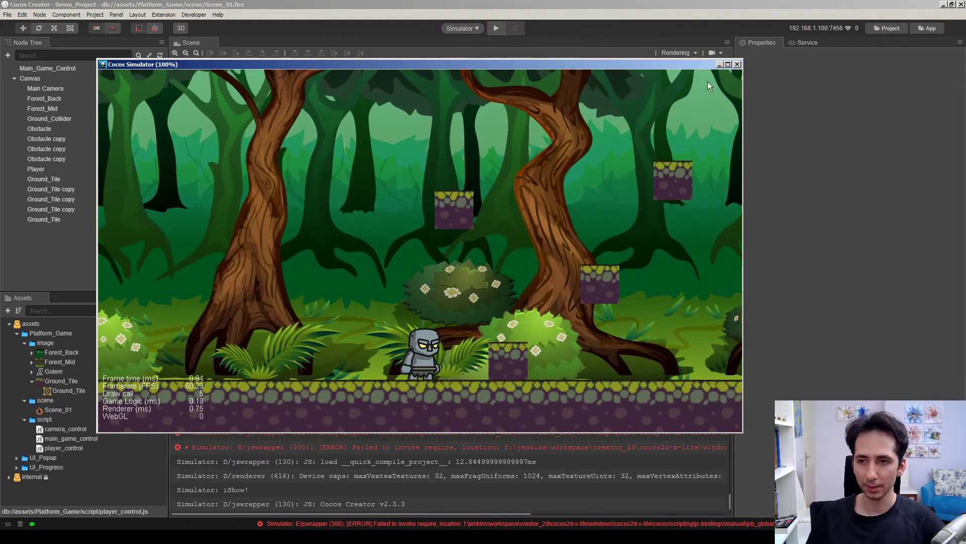
{"action": "left_click", "coordinate": [737, 65]}
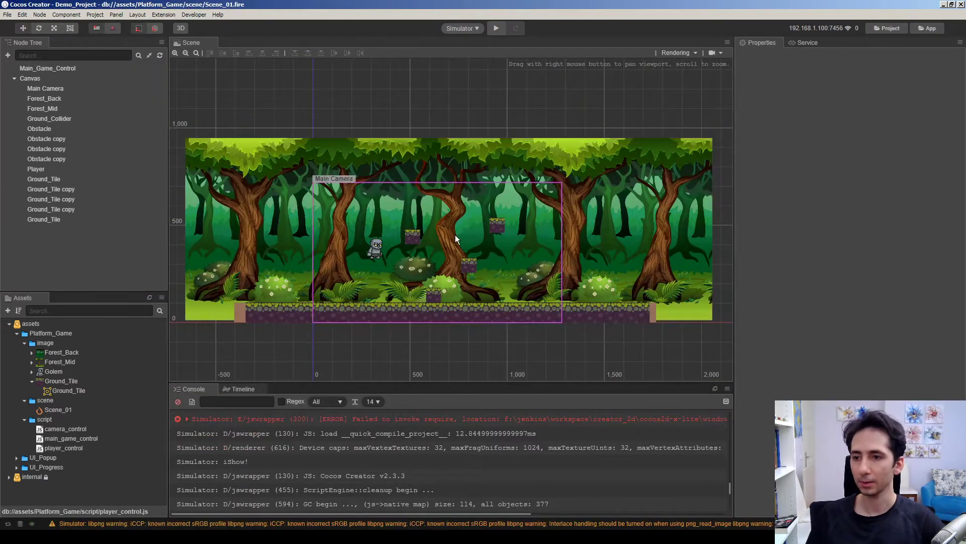
- Inspect the Forest_Back layer and select the Main Camera node
{"action": "left_click", "coordinate": [44, 99]}
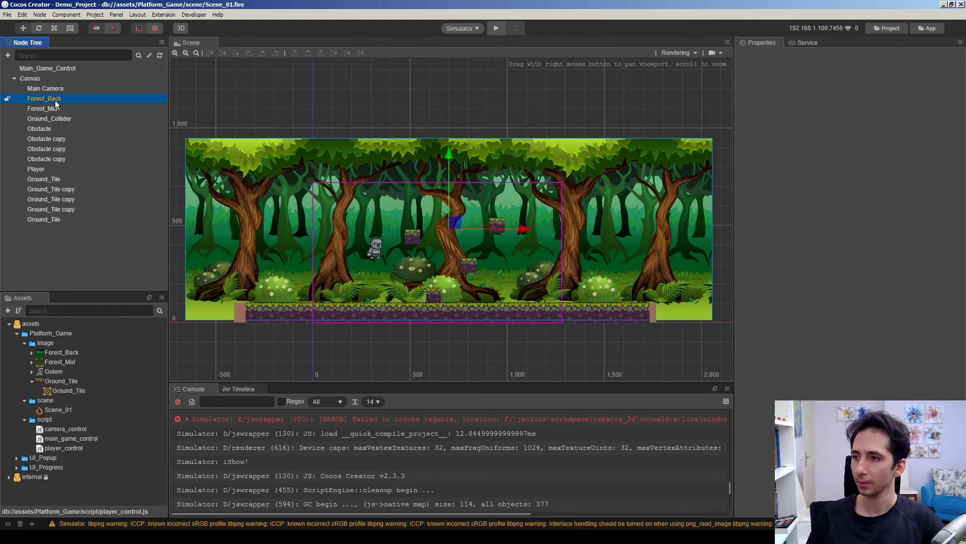
{"action": "left_click", "coordinate": [42, 108]}
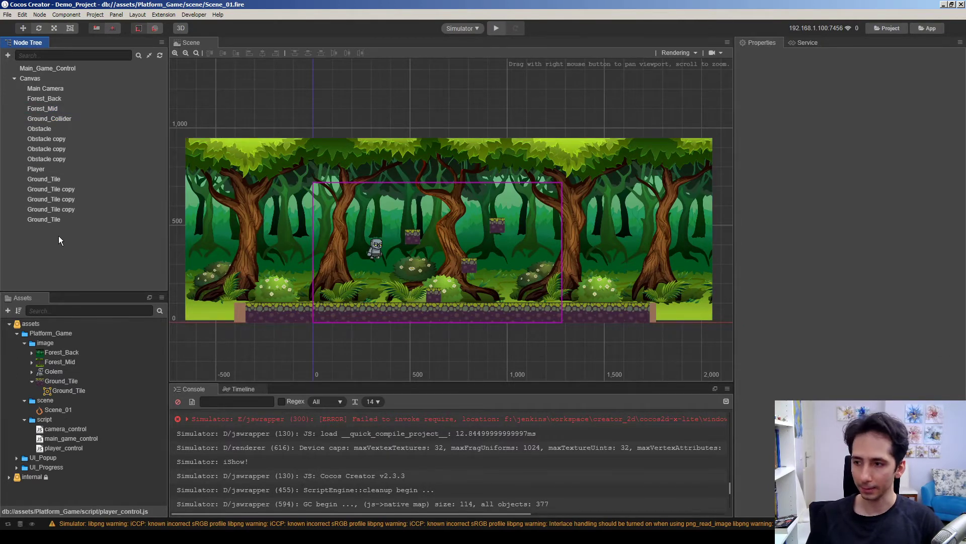
{"action": "left_click", "coordinate": [46, 88]}
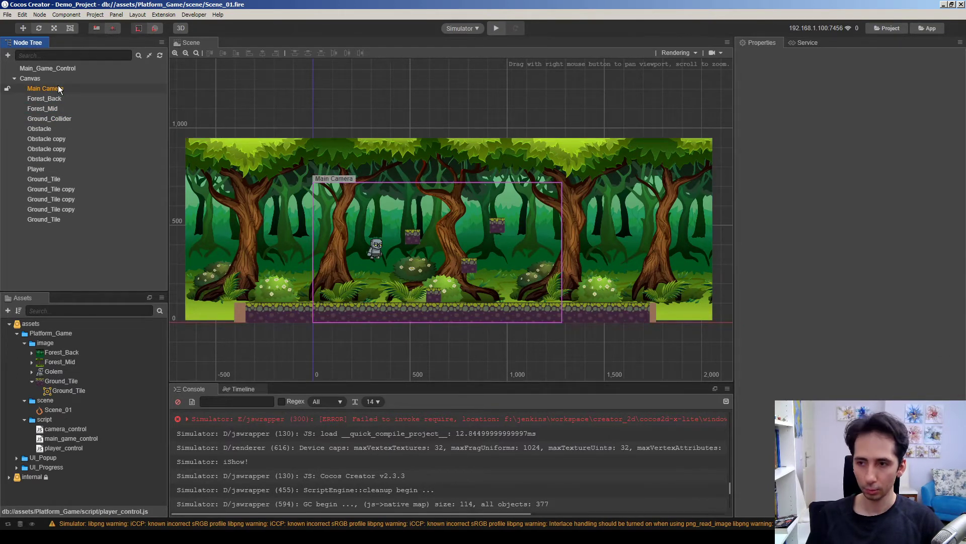
{"action": "left_click", "coordinate": [44, 89]}
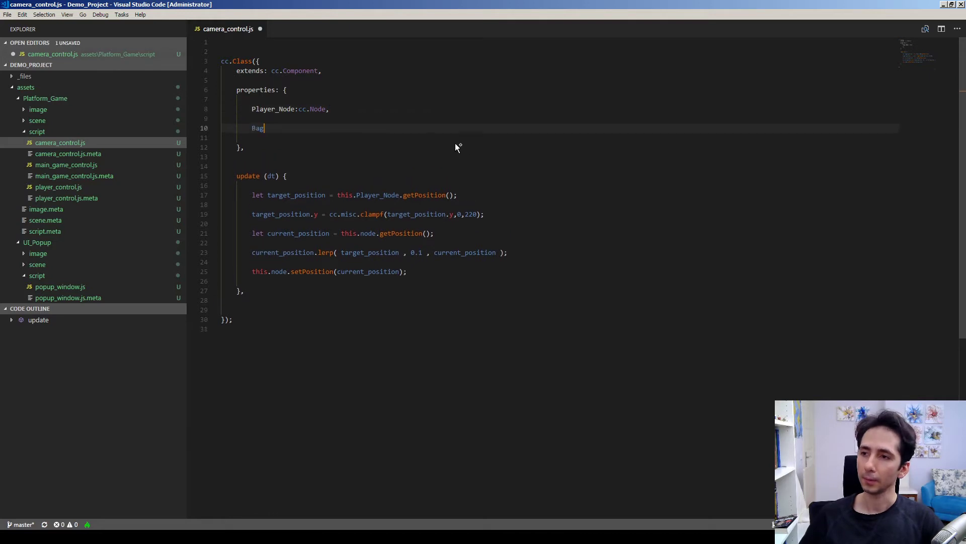
- Declare background layer node properties (BG_Layer_Back, BG_Layer_Mid) in camera_control.js
{"action": "type", "text": "Background_Layers:[cc.Node]"}
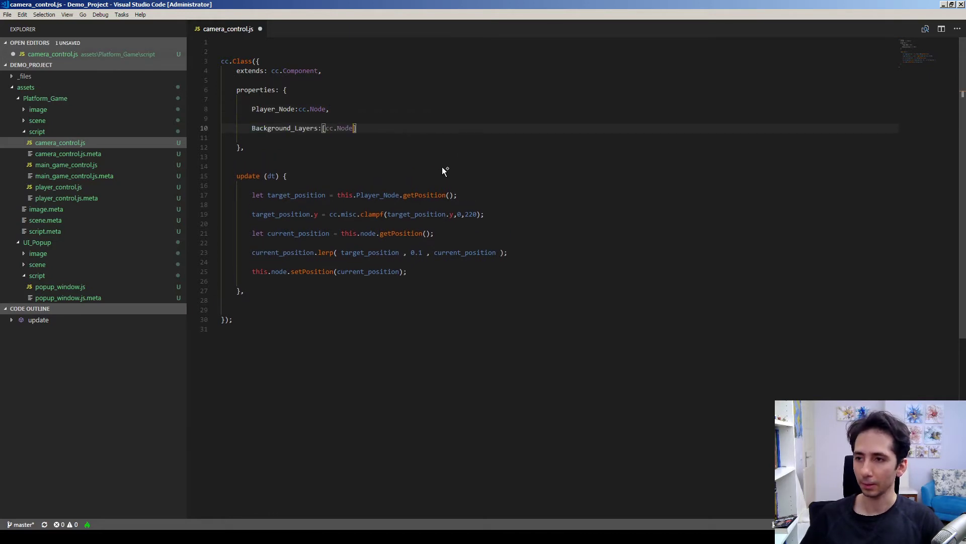
{"action": "type", "text": "BG_Layer_01"}
{"action": "type", "text": "Layer_Mid:cc.Node,"}
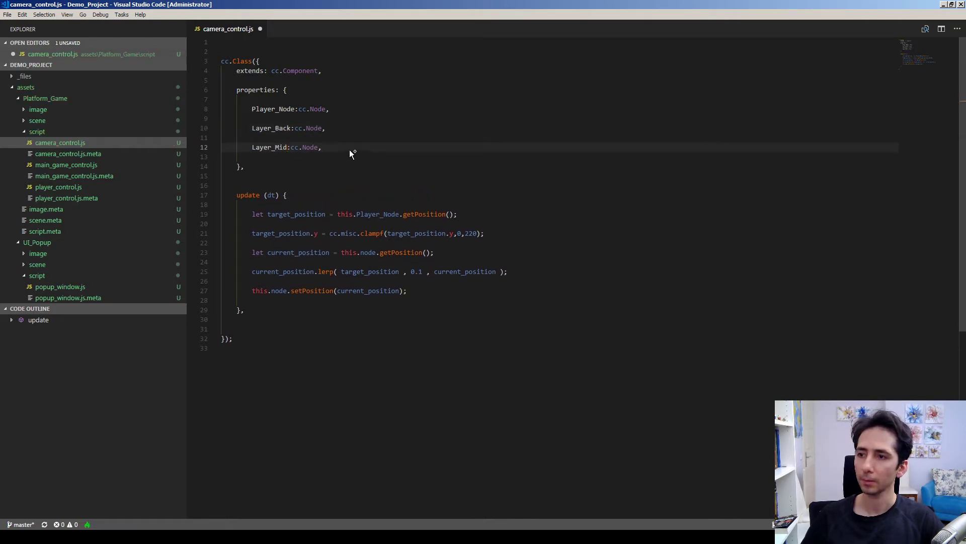
{"action": "type", "text": "BG_"}
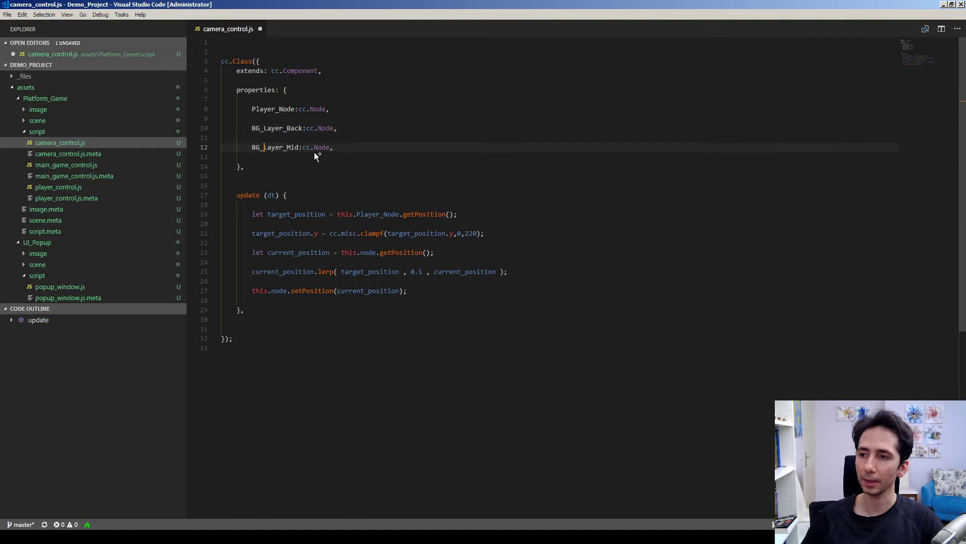
{"action": "mouse_move", "coordinate": [354, 168]}
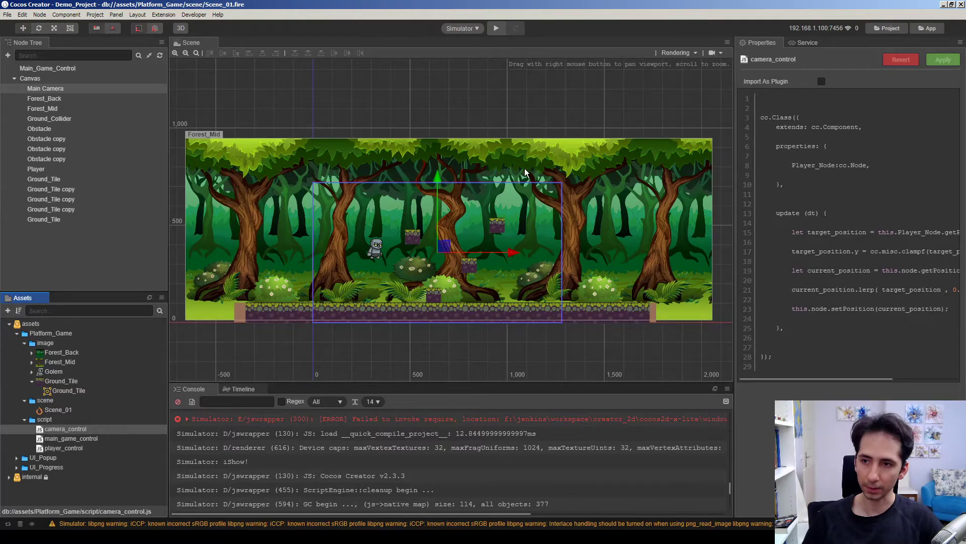
- Inspect Forest_Back, Forest_Mid and Ground_Tile, then select both forest layers together
{"action": "left_click", "coordinate": [44, 97]}
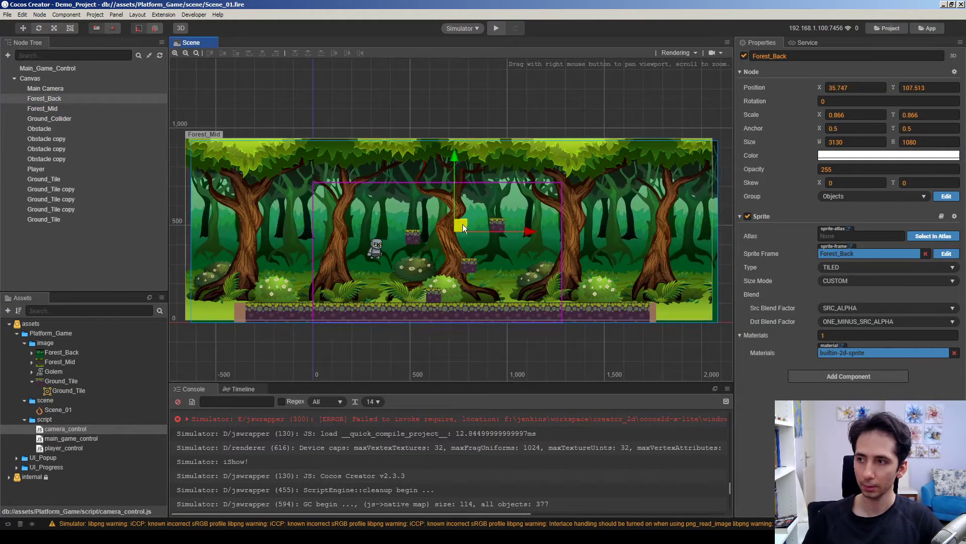
{"action": "left_click", "coordinate": [42, 108]}
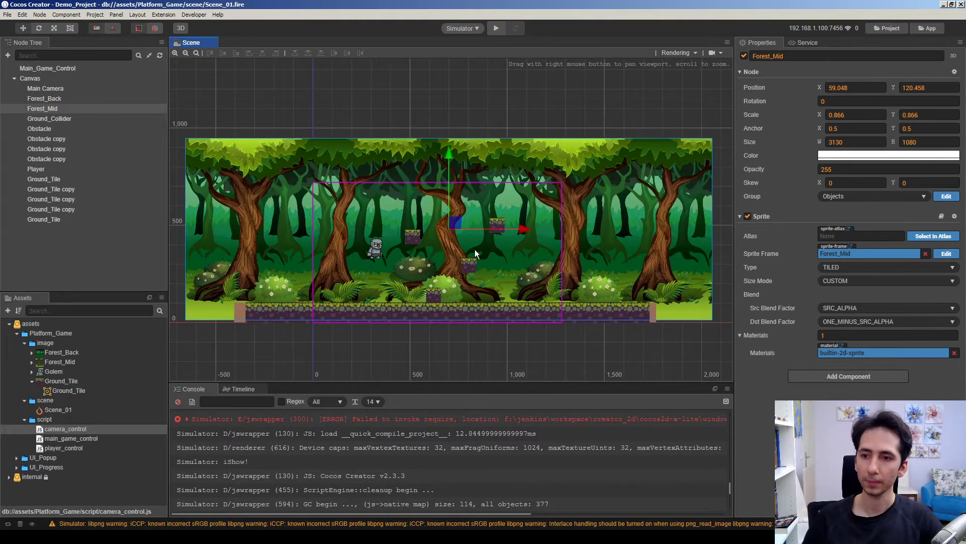
{"action": "left_click", "coordinate": [44, 219]}
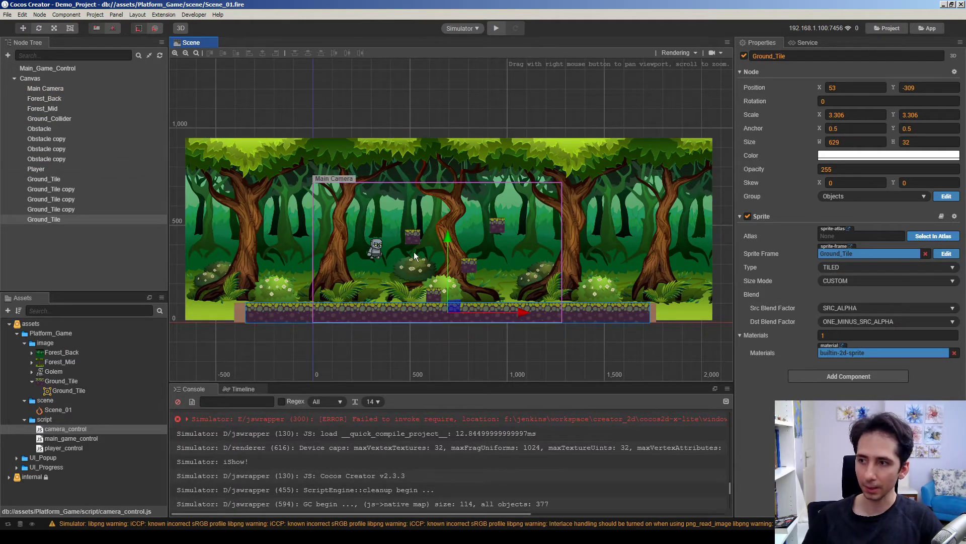
{"action": "left_click", "coordinate": [42, 109]}
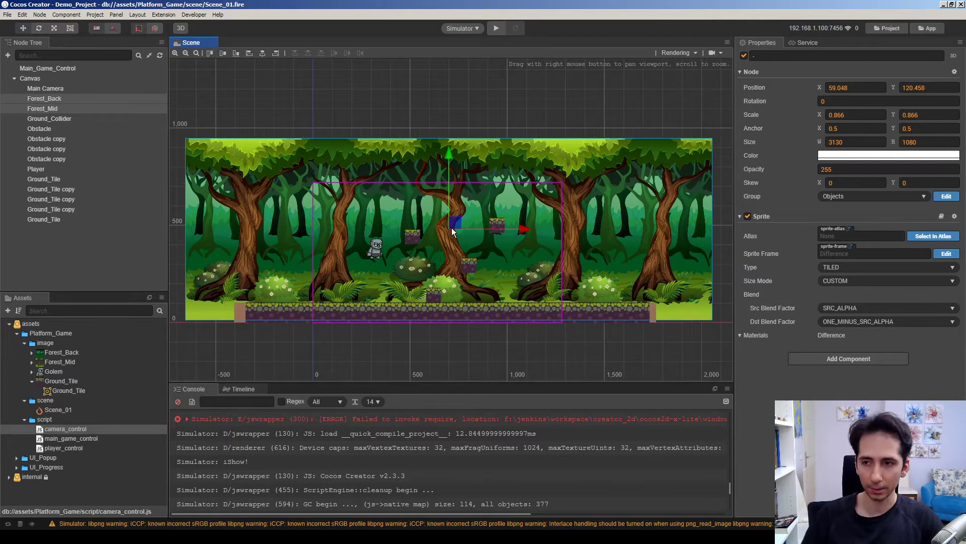
{"action": "mouse_move", "coordinate": [432, 330]}
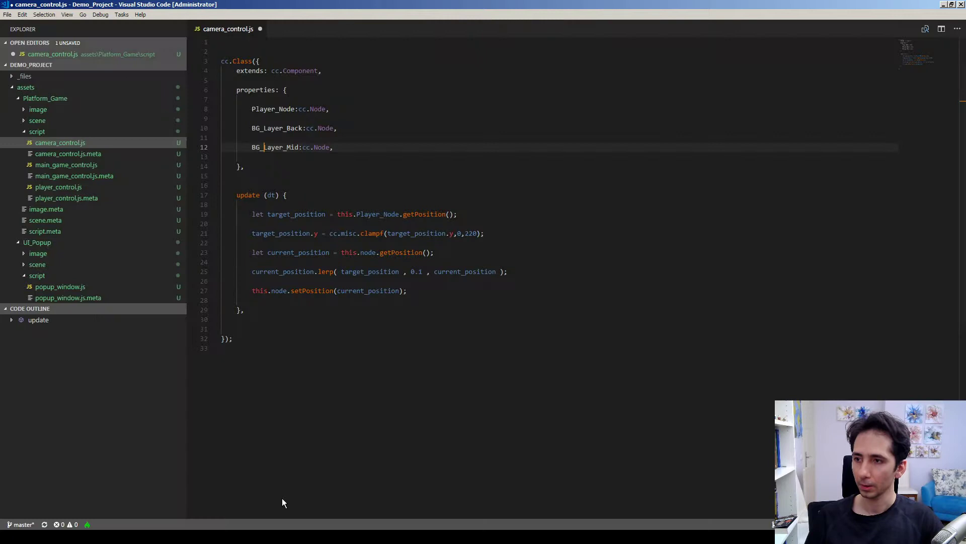
{"action": "mouse_move", "coordinate": [294, 127]}
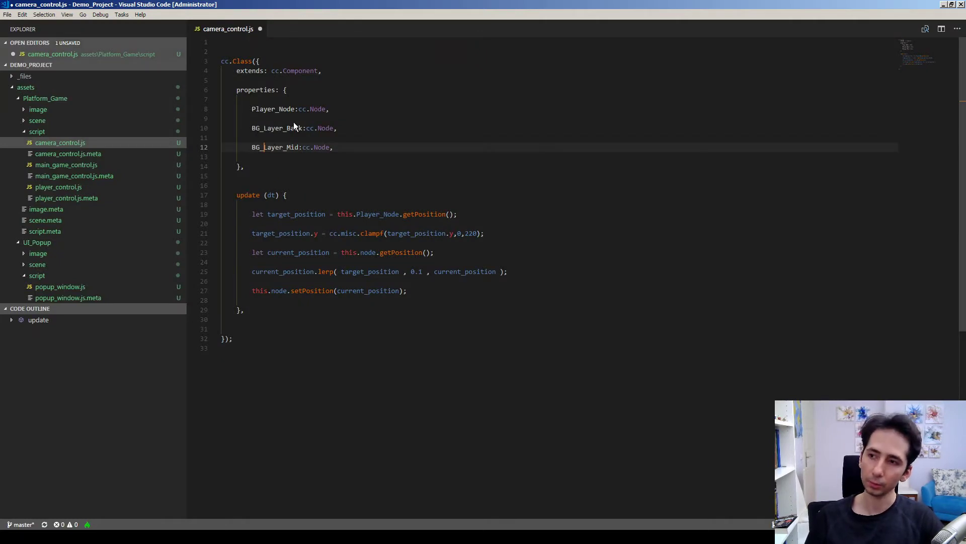
{"action": "mouse_move", "coordinate": [338, 249]}
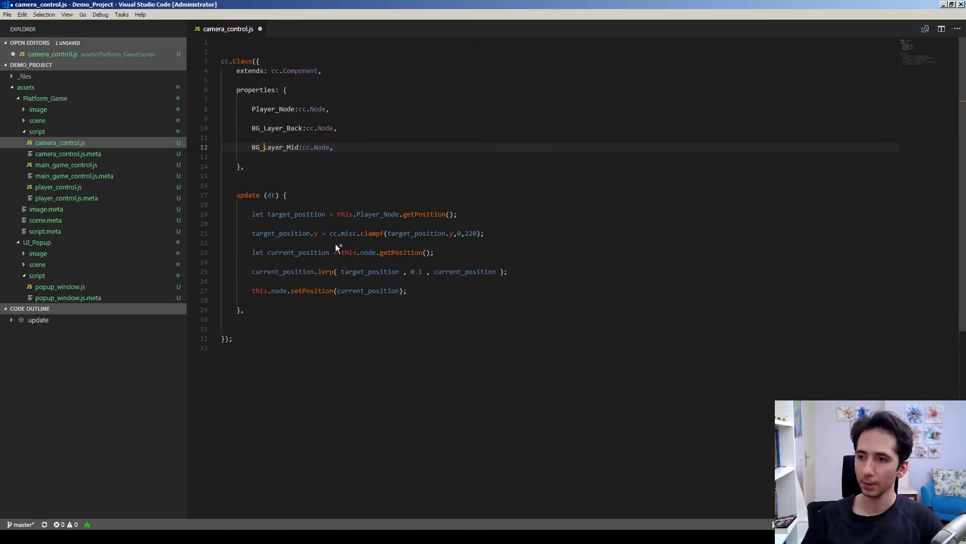
- Add this.BG_Layer_Back.setPosition(current_position.x, current_position.y) in update() and duplicate it for BG_Layer_Mid
{"action": "type", "text": "BG_Layer_Back"}
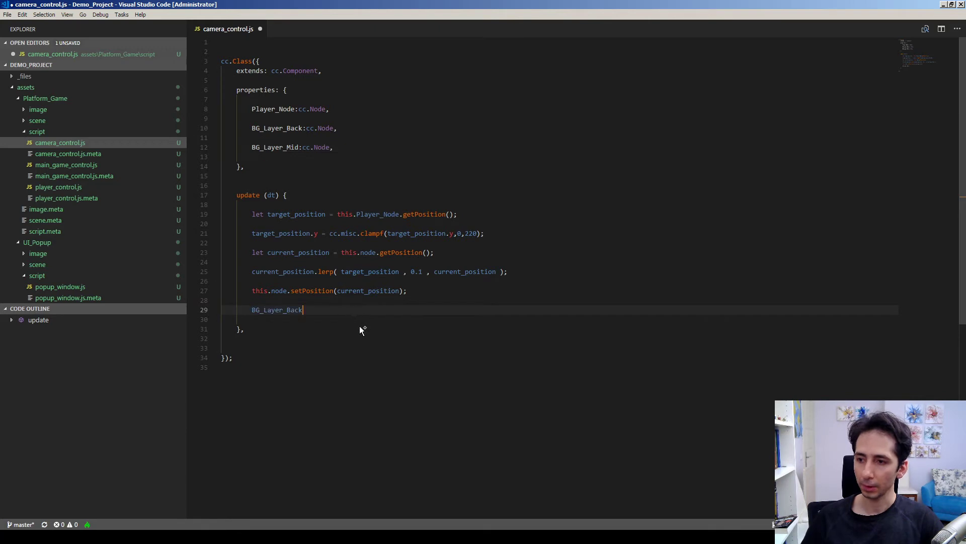
{"action": "type", "text": "this.BG_Layer_Back.setPosition()"}
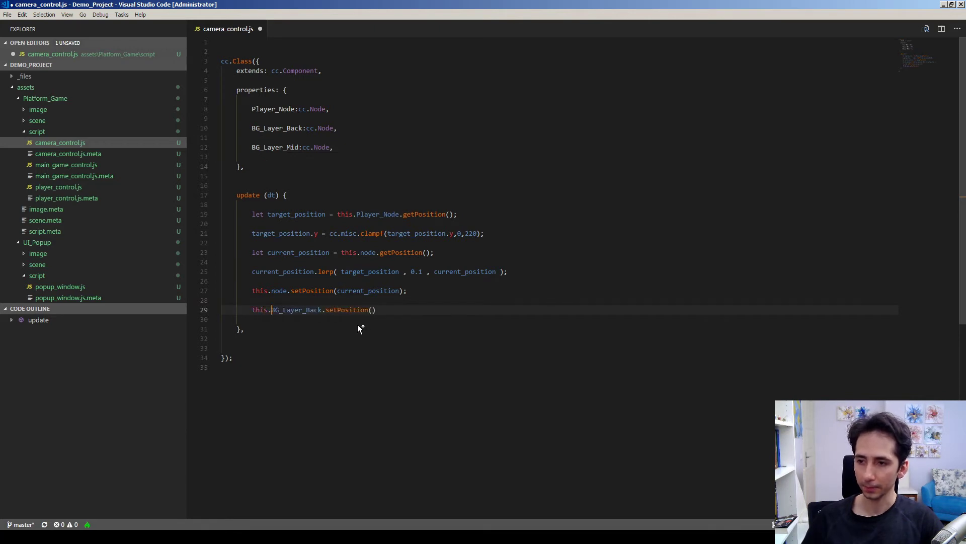
{"action": "type", "text": "current_position.x,current_position.y"}
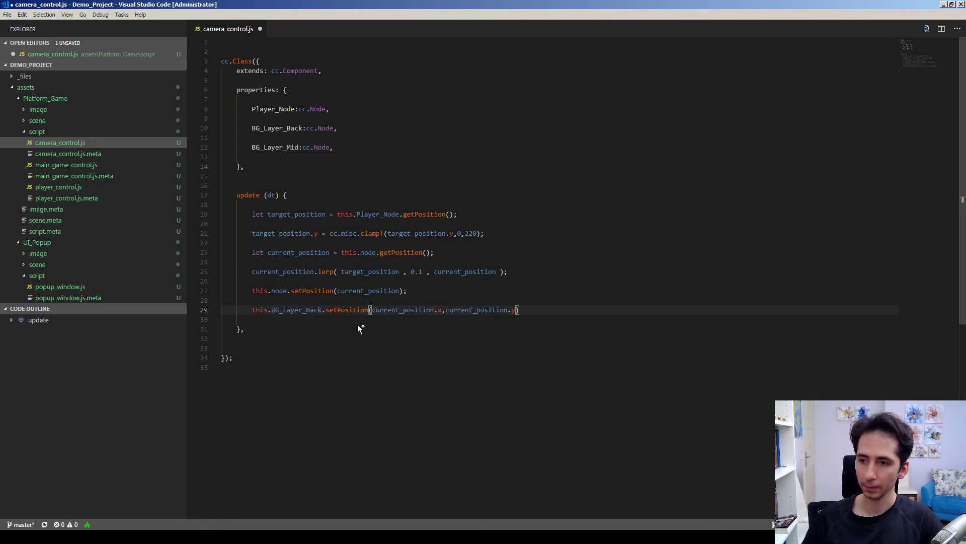
{"action": "key", "text": "Enter"}
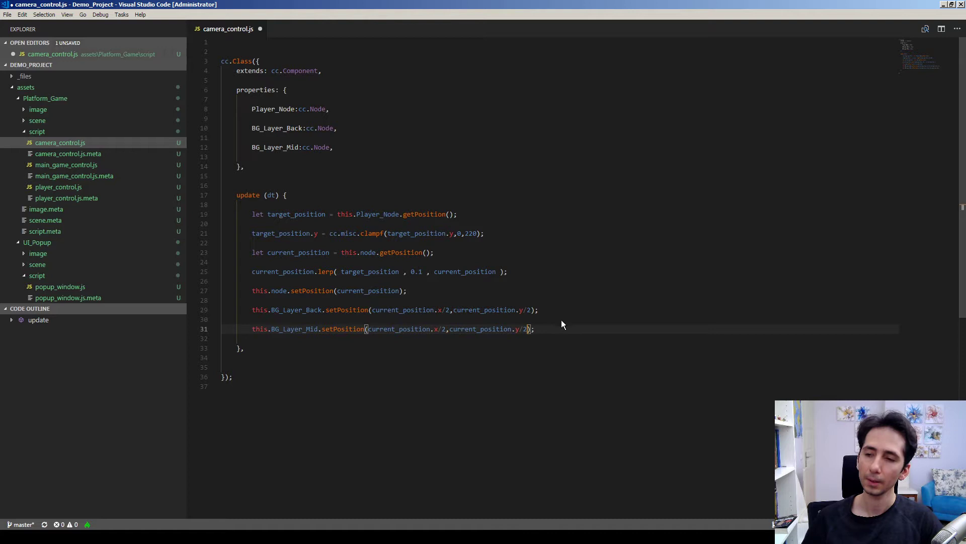
{"action": "mouse_move", "coordinate": [402, 309]}
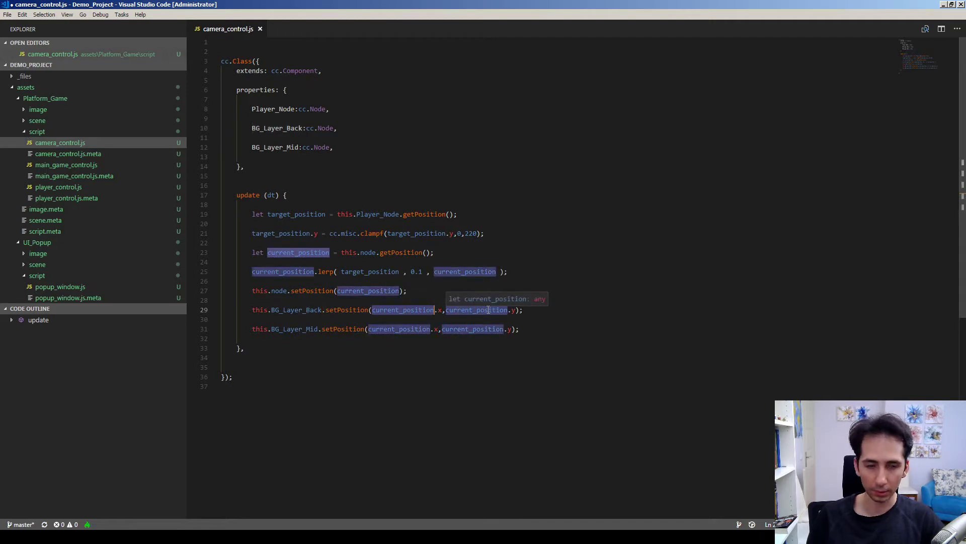
{"action": "mouse_move", "coordinate": [298, 328]}
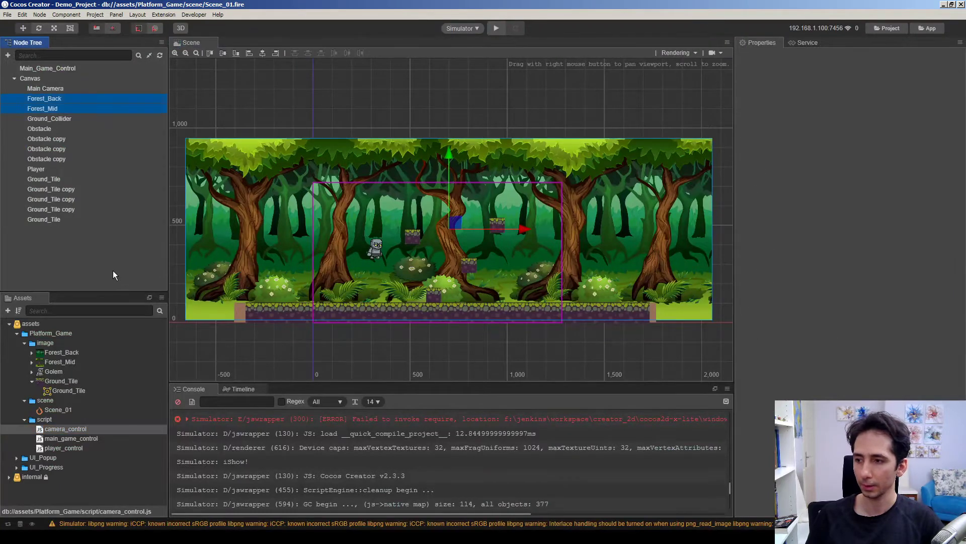
{"action": "left_click", "coordinate": [45, 98]}
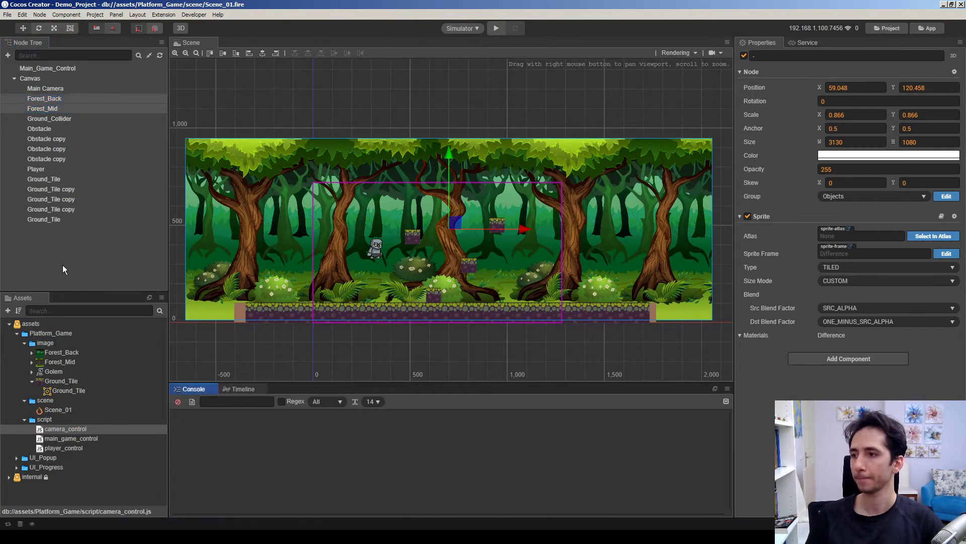
{"action": "left_click", "coordinate": [46, 89]}
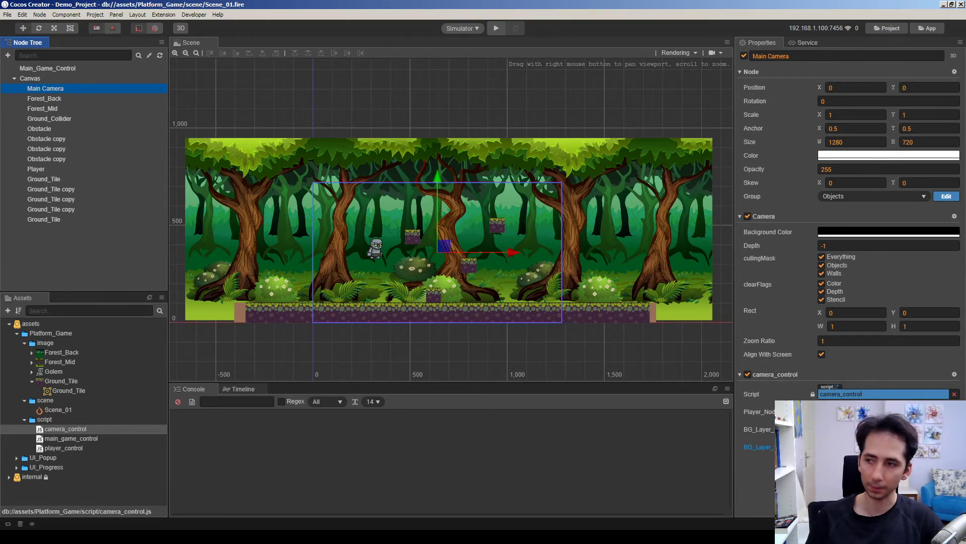
{"action": "left_click", "coordinate": [44, 98]}
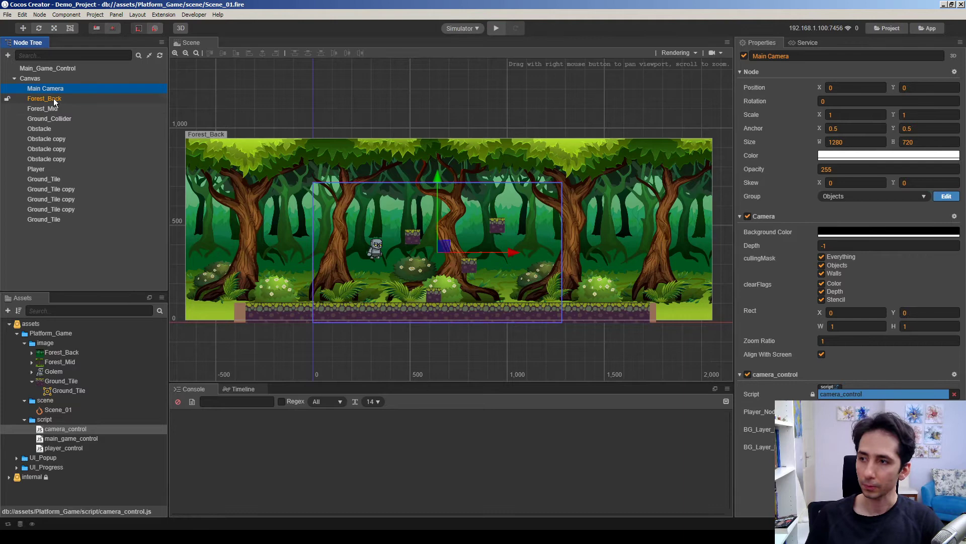
{"action": "left_click", "coordinate": [43, 109]}
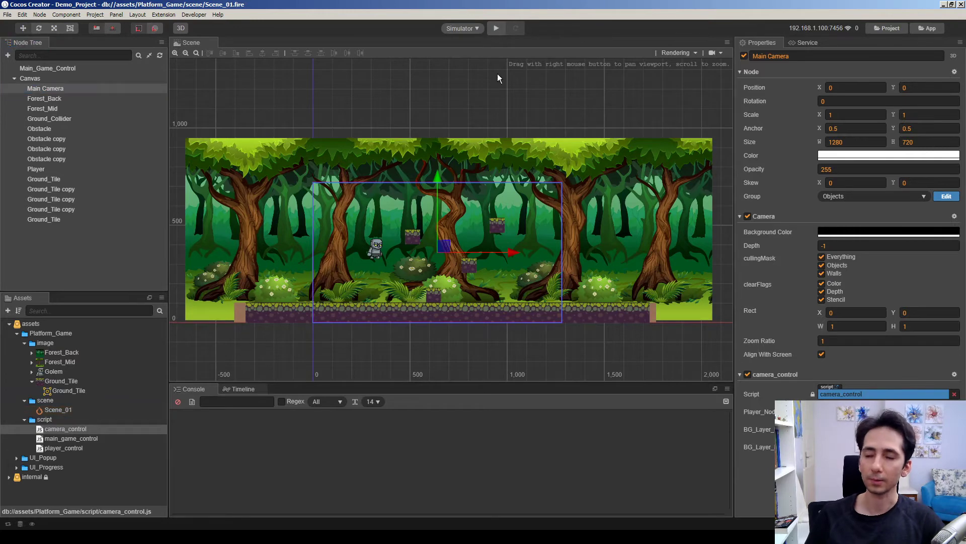
- Run the forest scene in the simulator and close it afterwards
{"action": "left_click", "coordinate": [495, 28]}
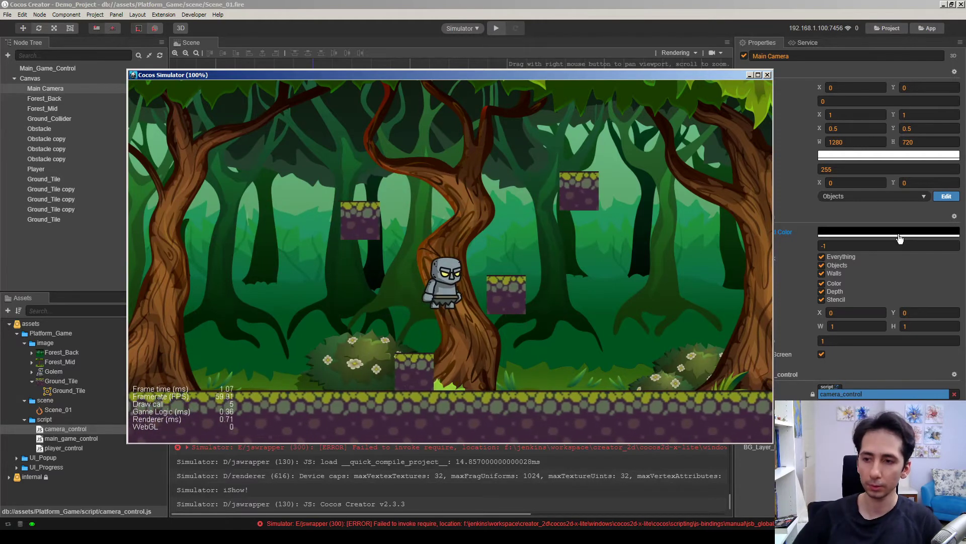
{"action": "left_click", "coordinate": [767, 74]}
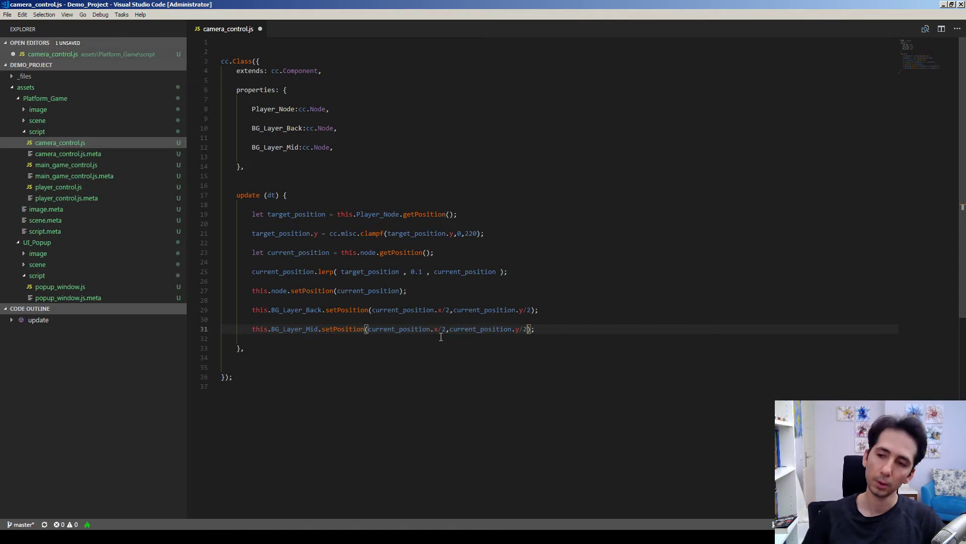
{"action": "mouse_move", "coordinate": [303, 306]}
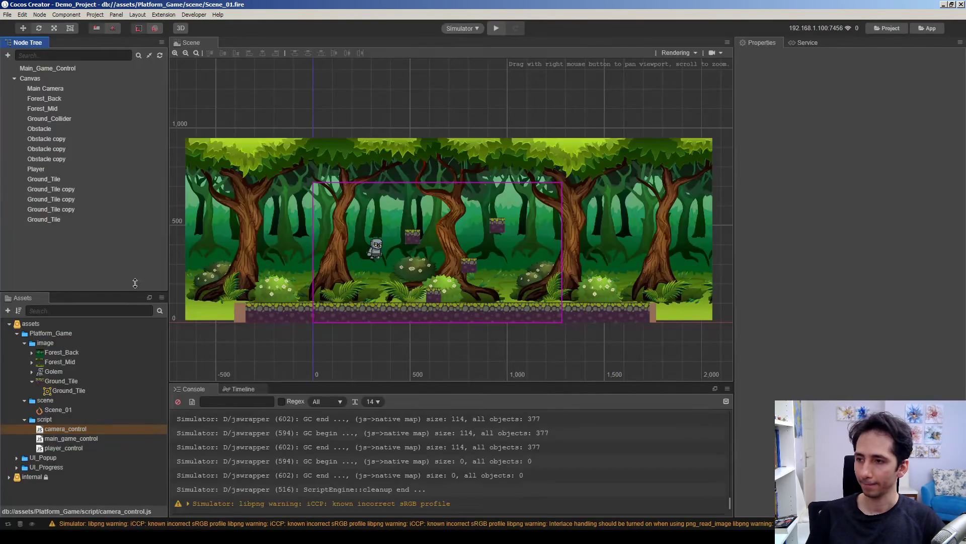
- Play-test the parallax in the simulator, then close the simulator window
{"action": "left_click", "coordinate": [496, 28]}
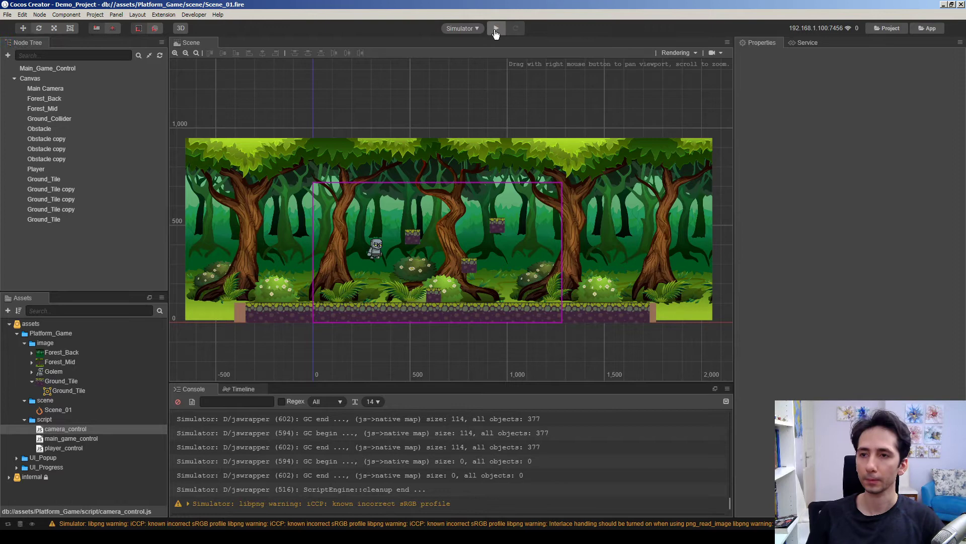
{"action": "left_click", "coordinate": [497, 28]}
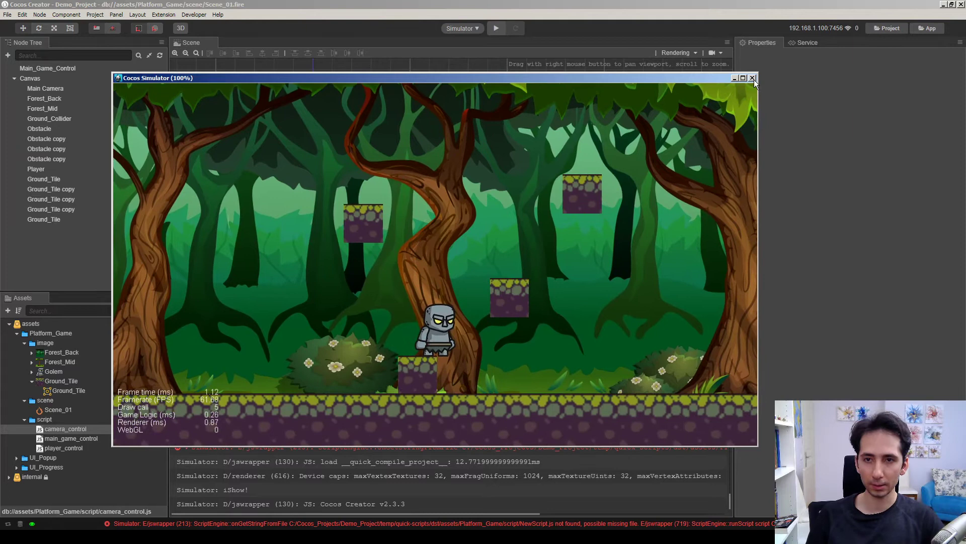
{"action": "left_click", "coordinate": [752, 79]}
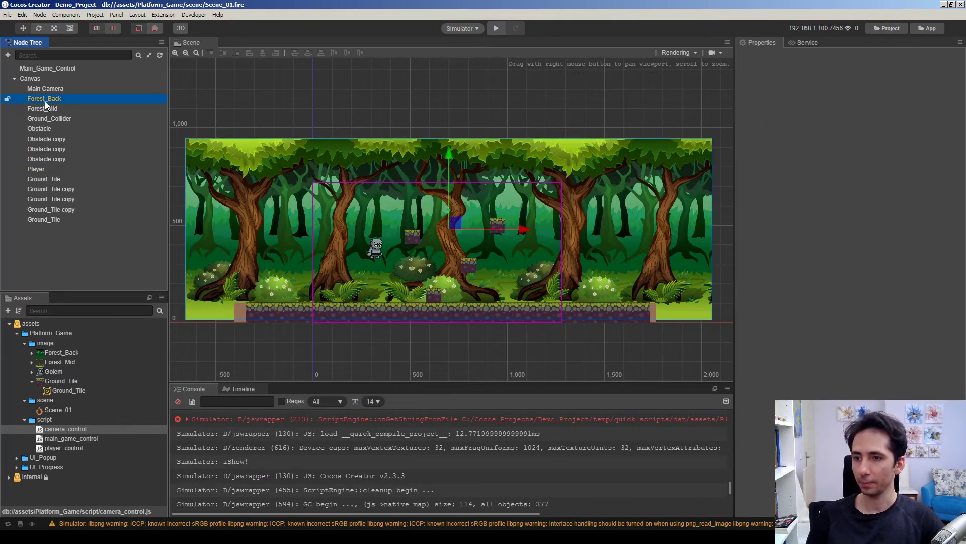
- Bring up the Forest_Mid and Forest_Back layer properties in the Node Tree
{"action": "left_click", "coordinate": [43, 109]}
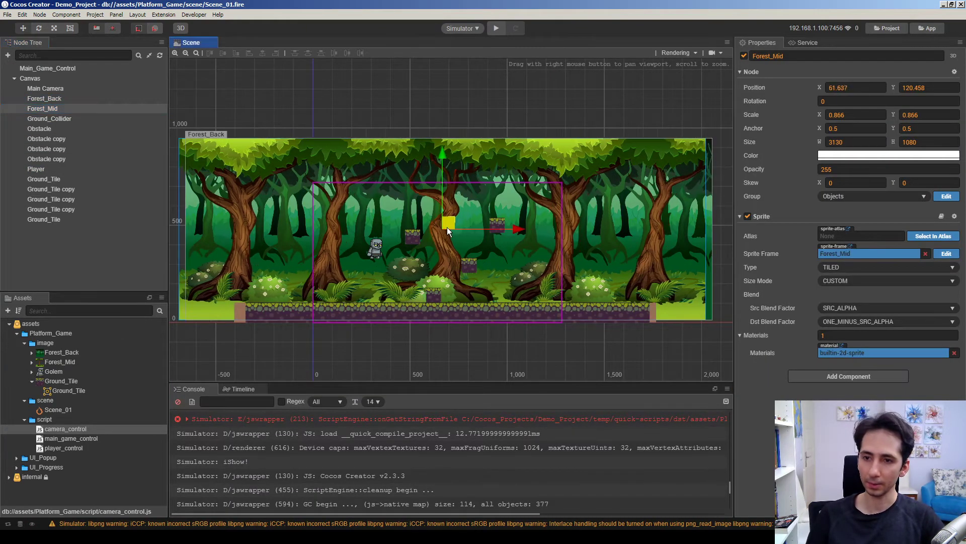
{"action": "left_click", "coordinate": [44, 99]}
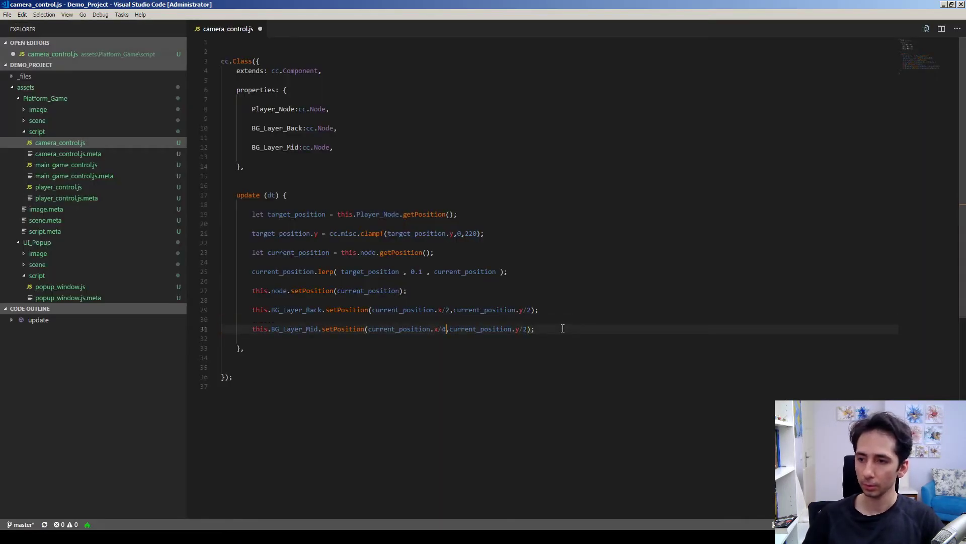
- Change the BG_Layer_Mid setPosition divisors to 4 and save camera_control.js
{"action": "type", "text": "4"}
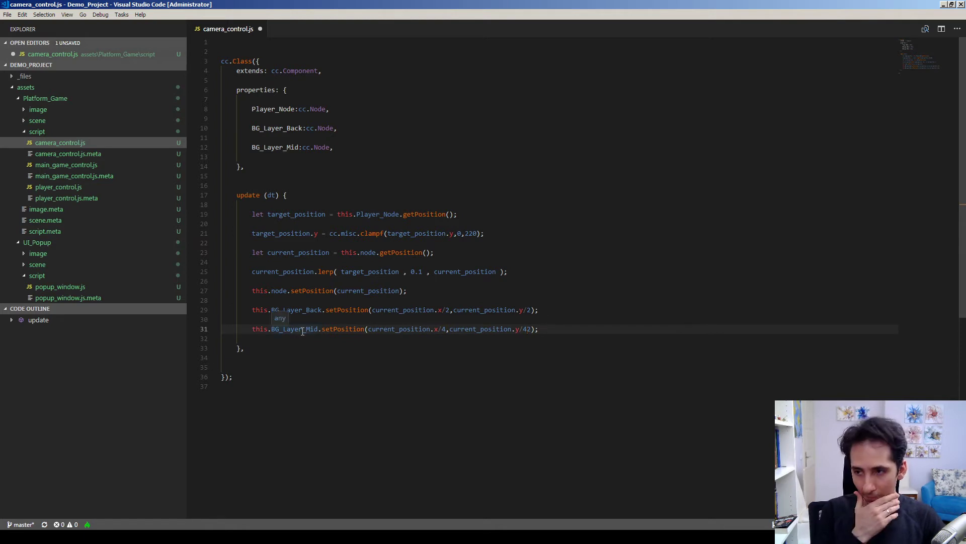
{"action": "mouse_move", "coordinate": [433, 329]}
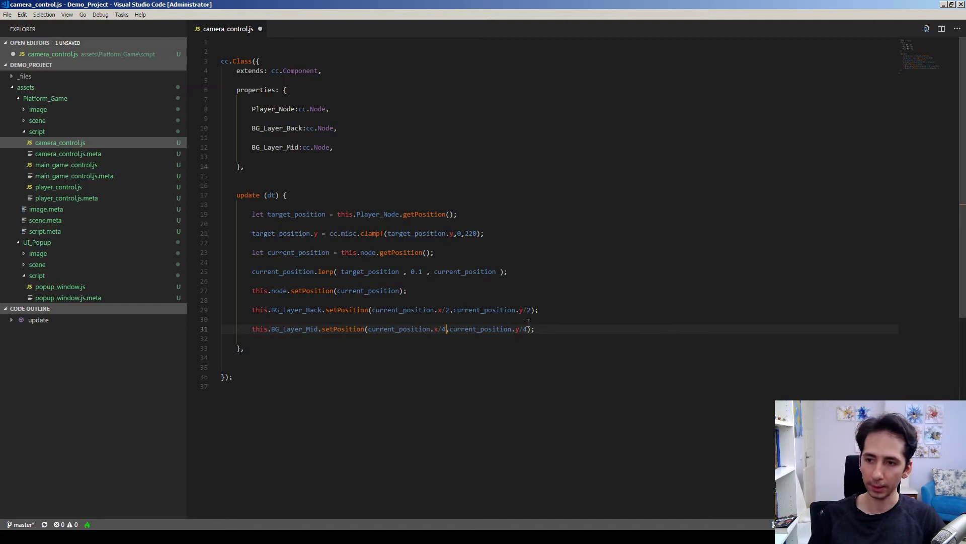
{"action": "key", "text": "ctrl+s"}
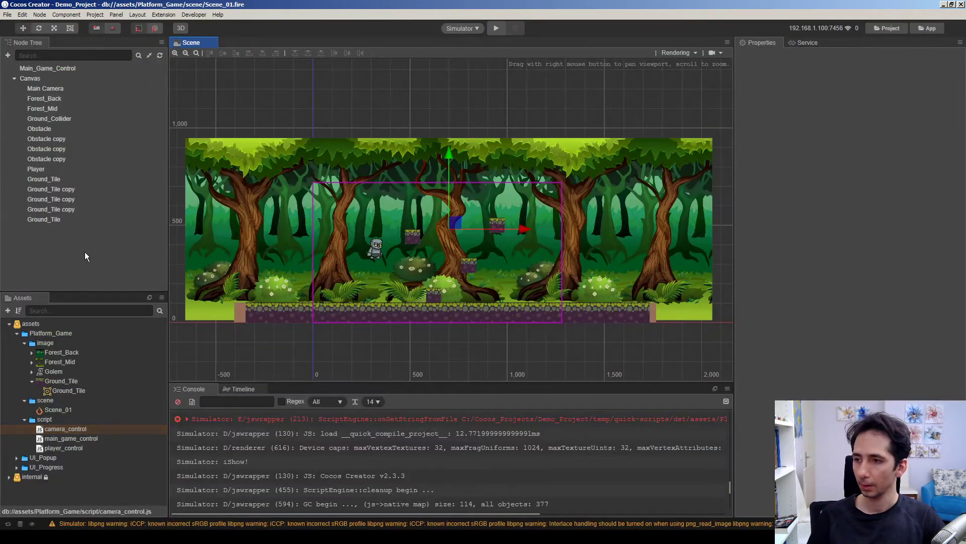
- Run the quarter-speed mid-layer parallax in the simulator and enlarge its window
{"action": "left_click", "coordinate": [496, 28]}
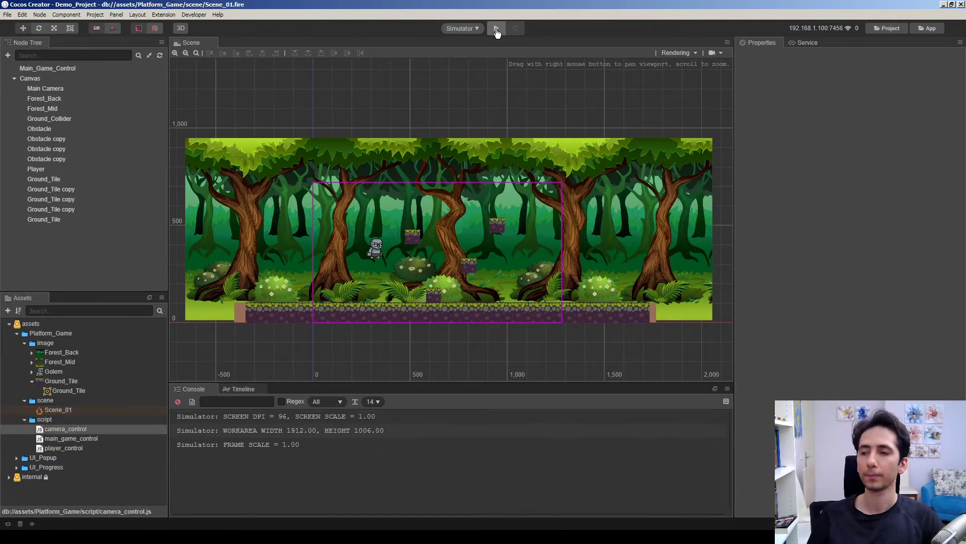
{"action": "left_click", "coordinate": [497, 28]}
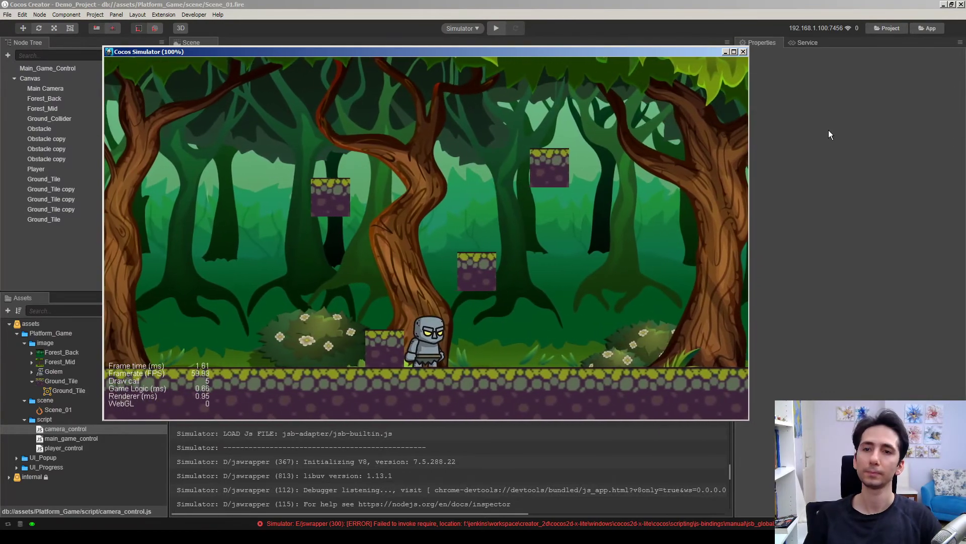
{"action": "left_click", "coordinate": [733, 51]}
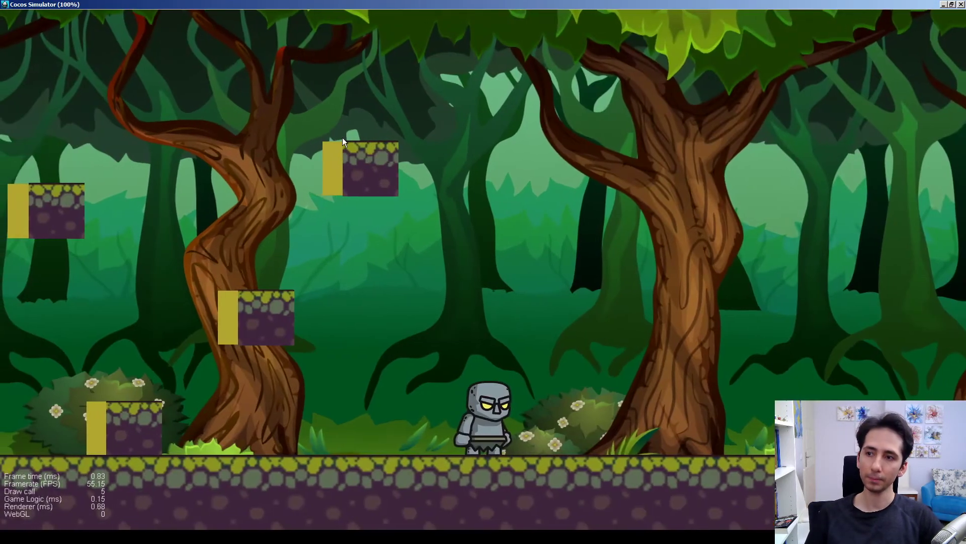
{"action": "mouse_move", "coordinate": [419, 5]}
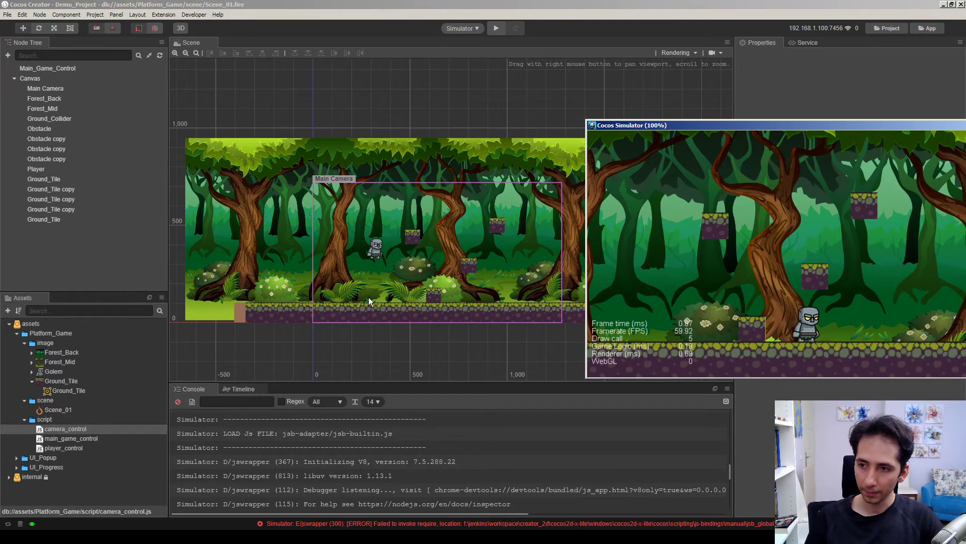
{"action": "mouse_move", "coordinate": [397, 292]}
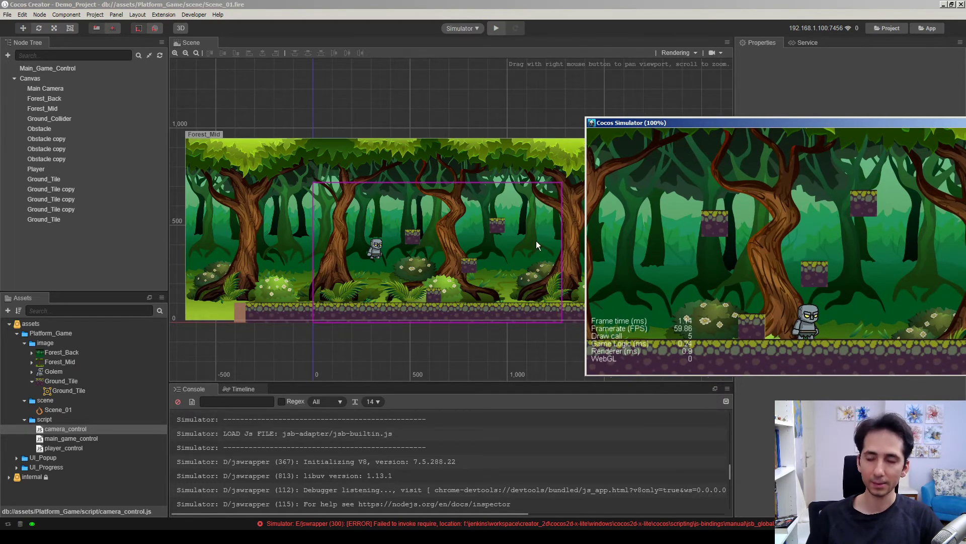
{"action": "mouse_move", "coordinate": [436, 223]}
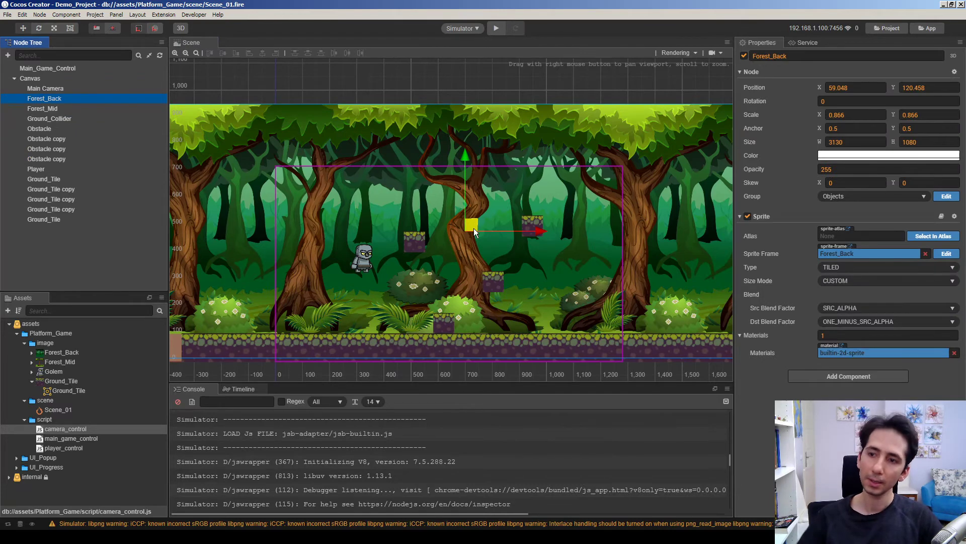
{"action": "left_click", "coordinate": [45, 88]}
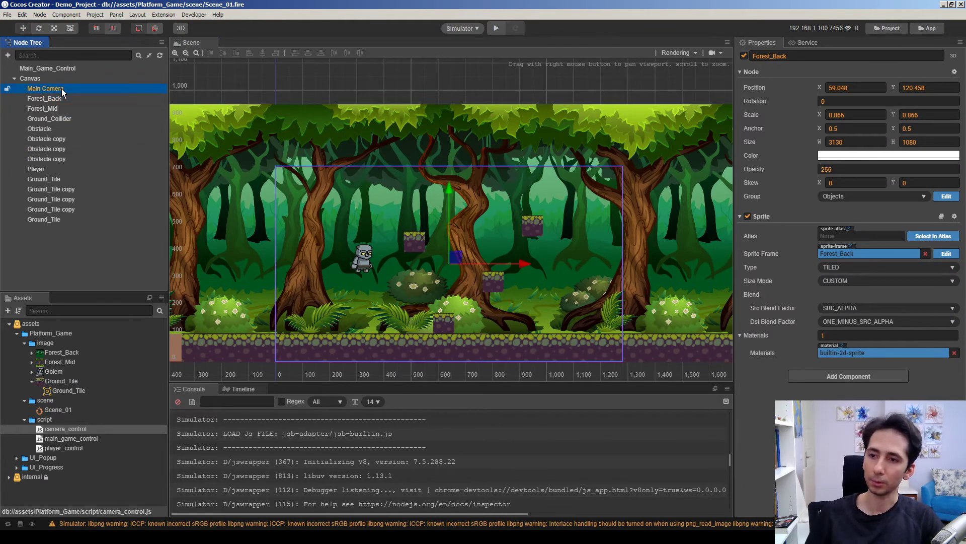
{"action": "left_click", "coordinate": [45, 89]}
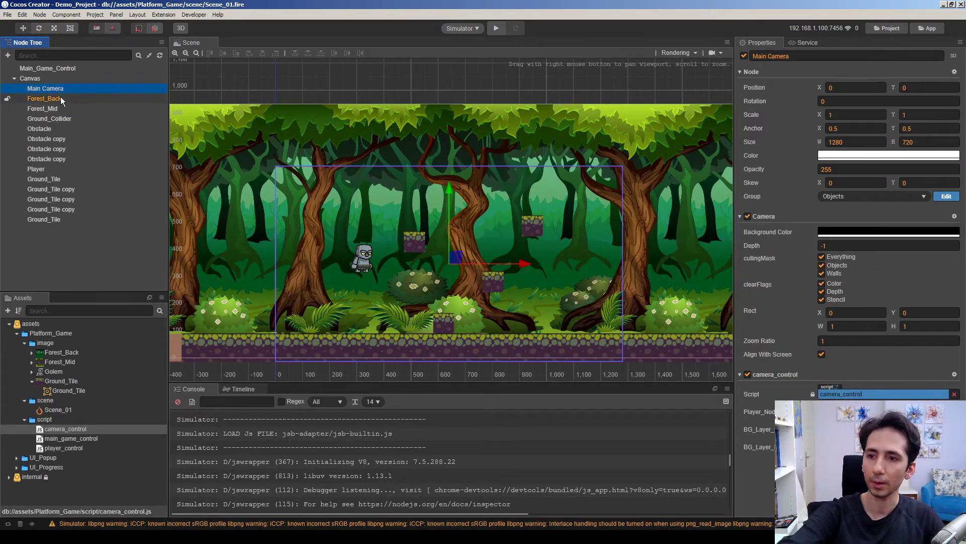
{"action": "left_click", "coordinate": [44, 99]}
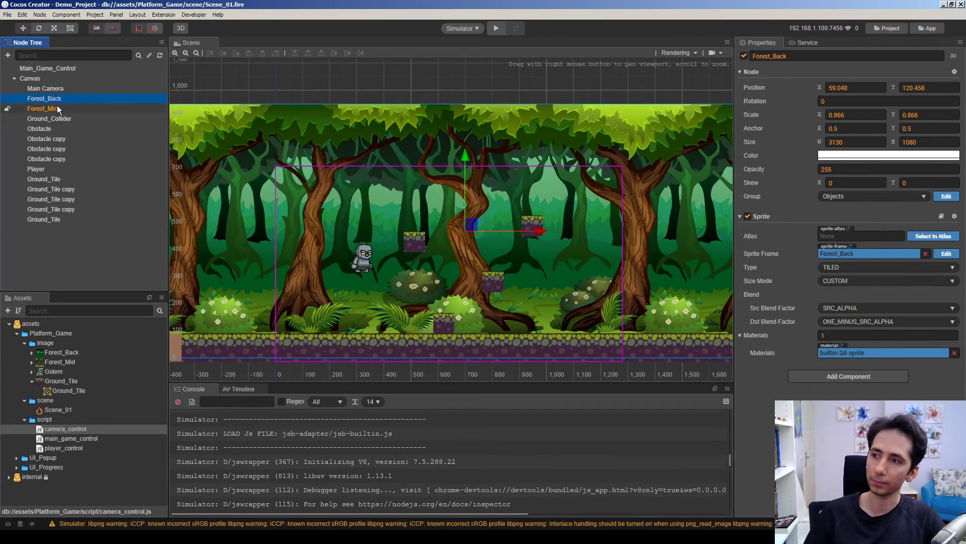
{"action": "left_click", "coordinate": [44, 109]}
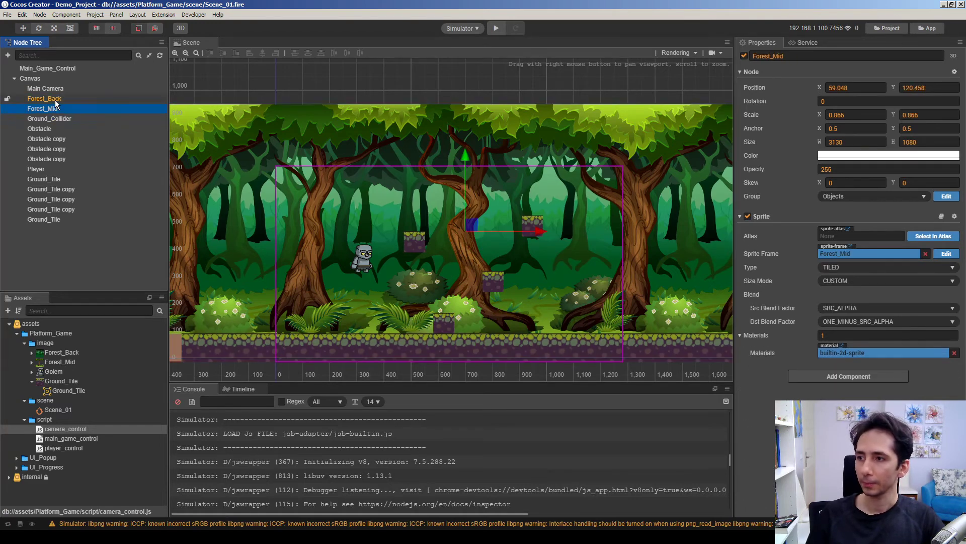
{"action": "left_click", "coordinate": [44, 97]}
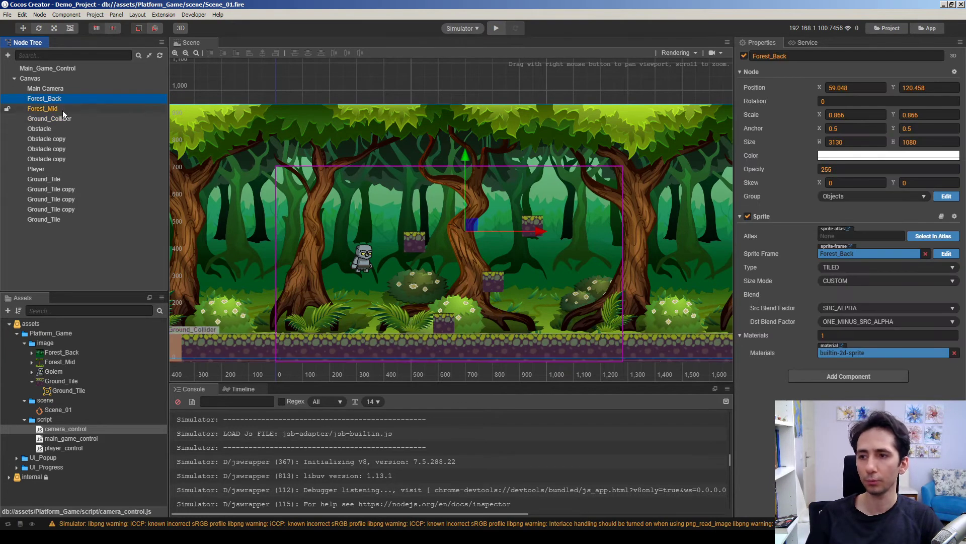
{"action": "left_click", "coordinate": [45, 98]}
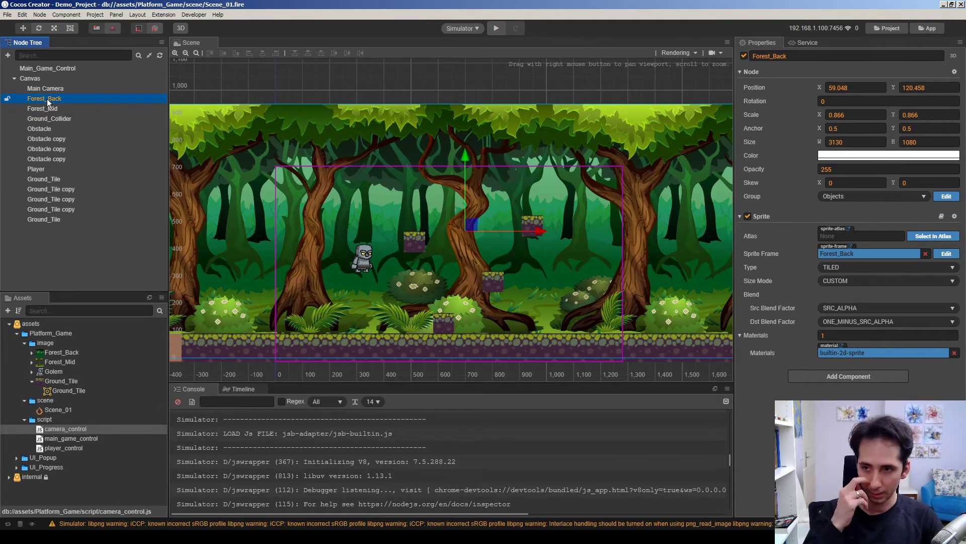
- Create an empty node under Canvas named BG_Layer_Back
{"action": "right_click", "coordinate": [44, 98]}
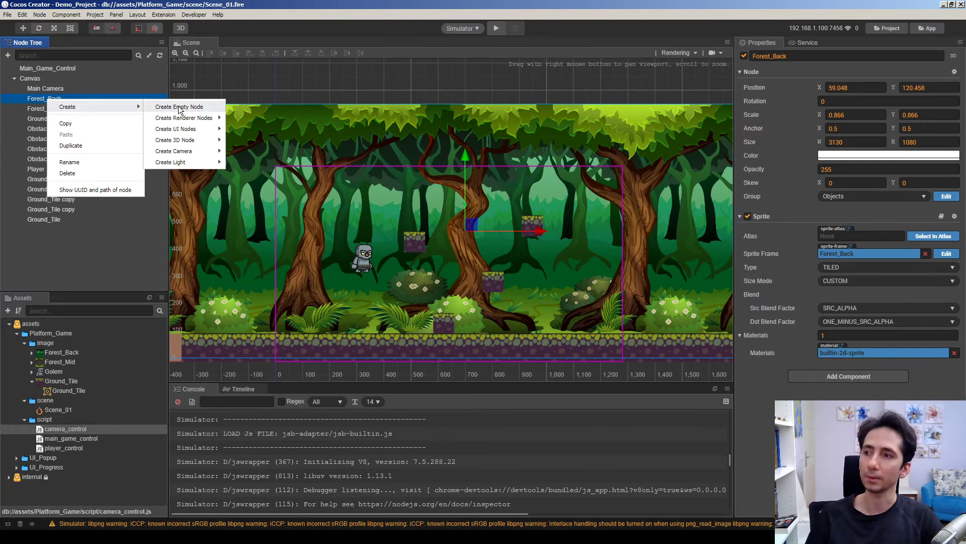
{"action": "left_click", "coordinate": [179, 107]}
{"action": "type", "text": "BG_Layer_BAck"}
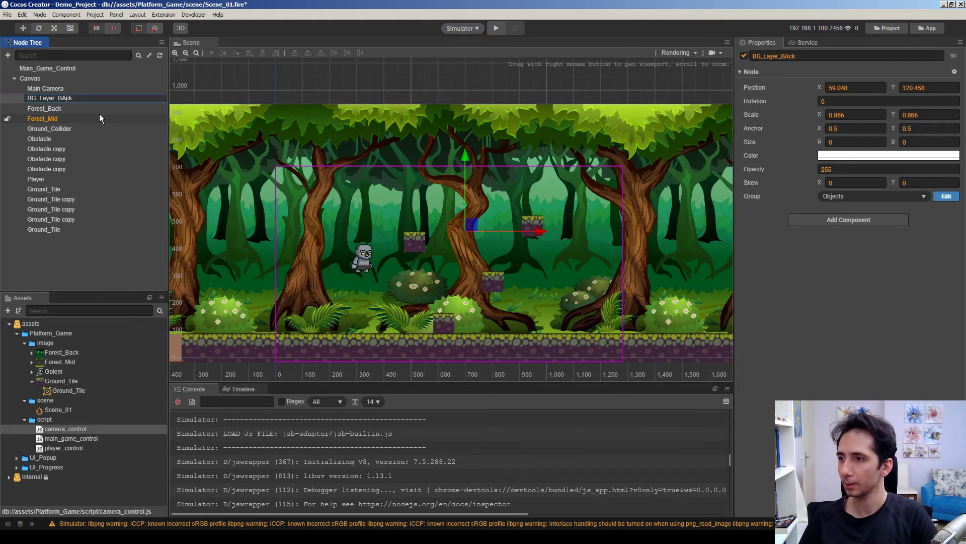
{"action": "left_click", "coordinate": [51, 98]}
{"action": "type", "text": "a"}
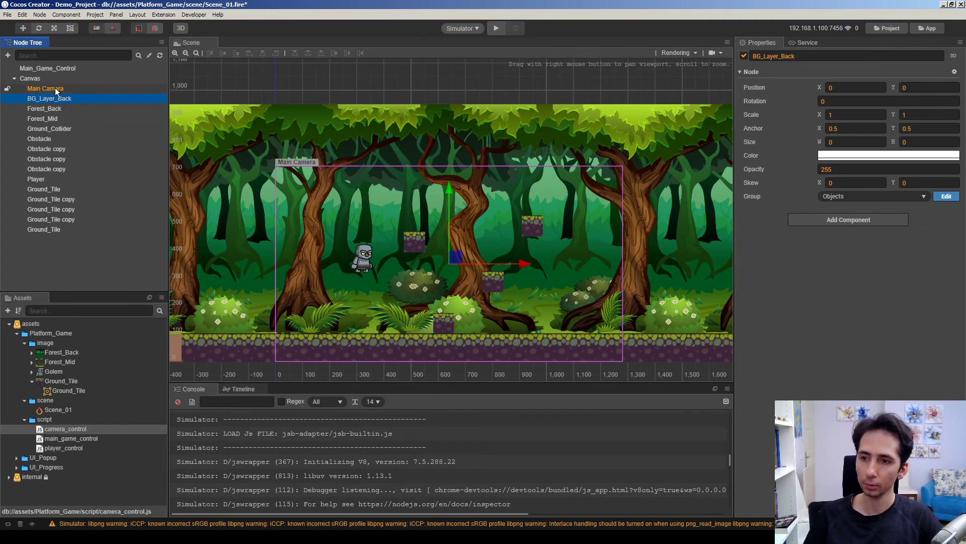
- Drag Forest_Back into BG_Layer_Back as its child
{"action": "left_click", "coordinate": [45, 89]}
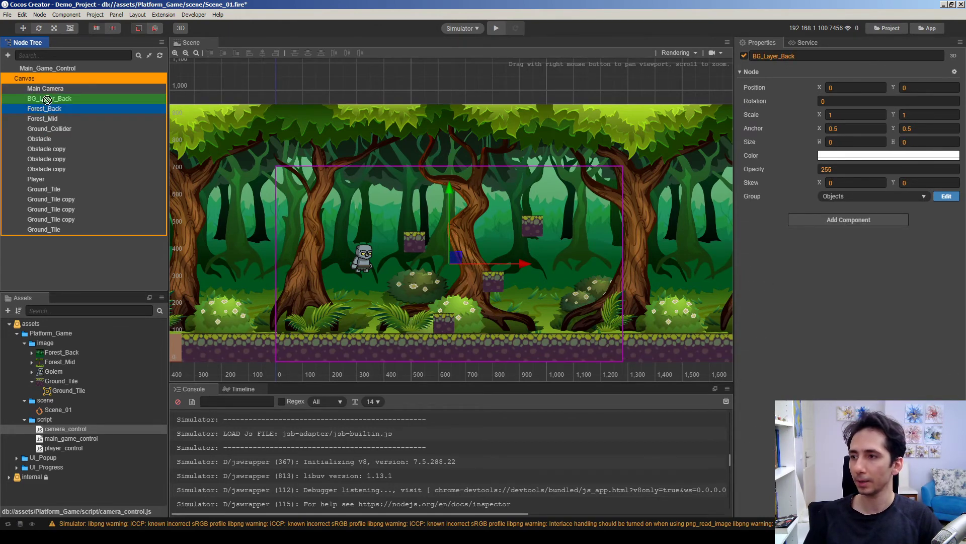
{"action": "left_click", "coordinate": [50, 99]}
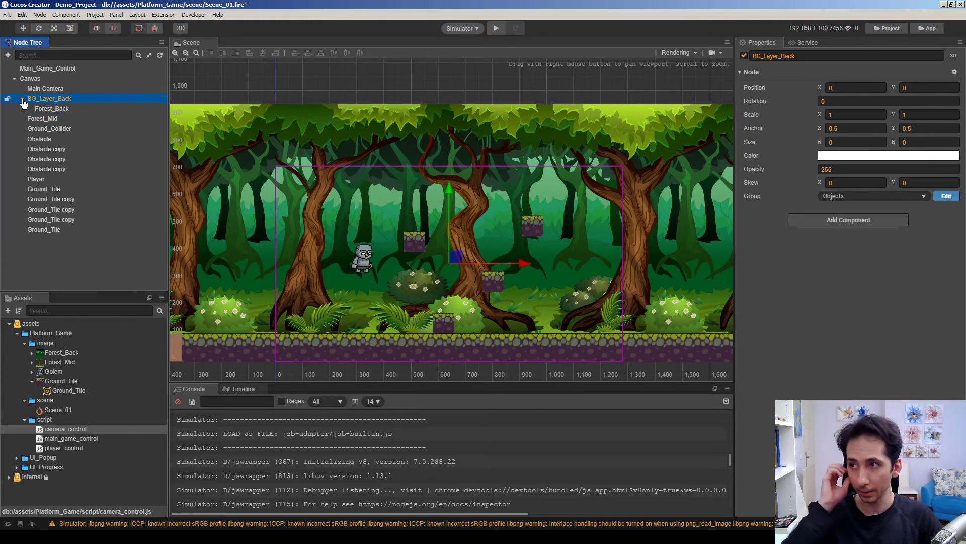
- Create an empty BG_Layer_Mid node and nest Forest_Mid inside it
{"action": "right_click", "coordinate": [49, 98]}
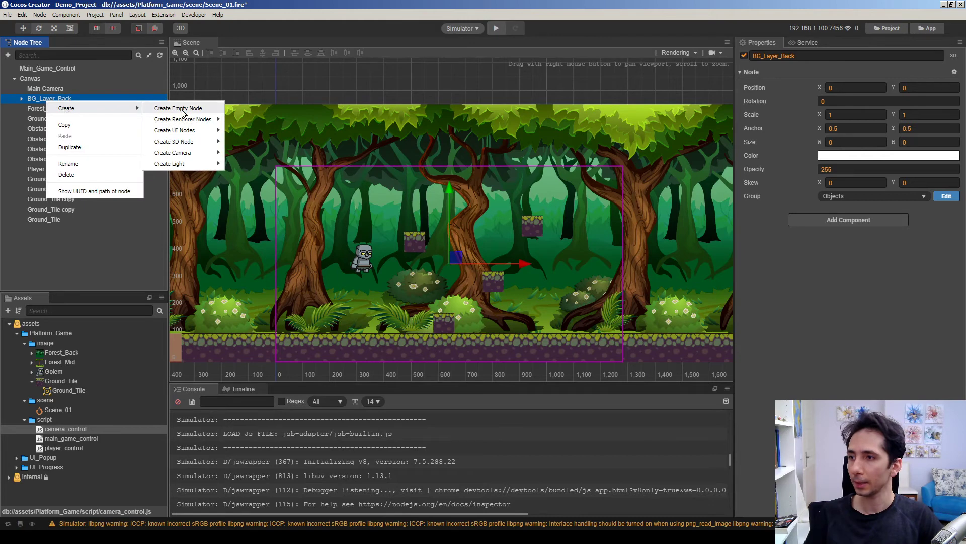
{"action": "left_click", "coordinate": [178, 108]}
{"action": "type", "text": "BG_"}
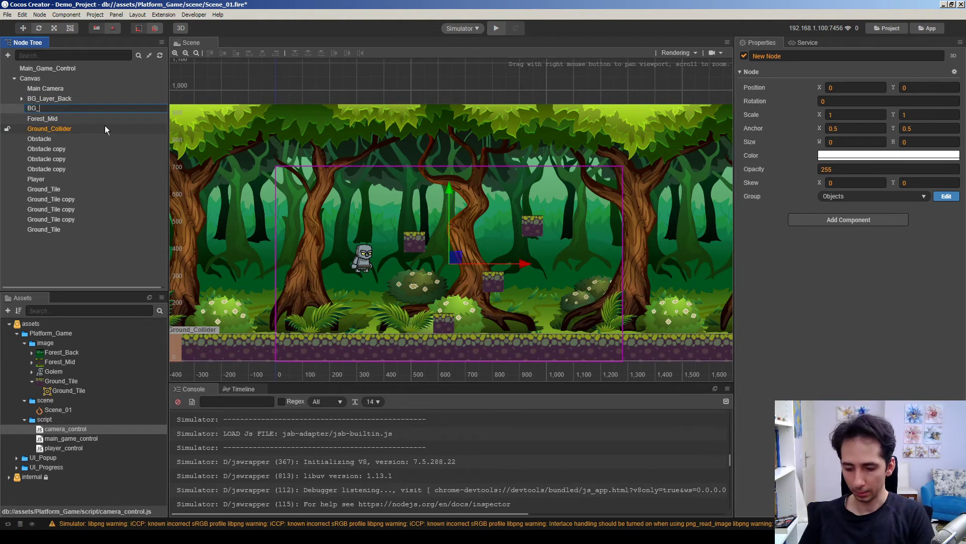
{"action": "left_click", "coordinate": [49, 108]}
{"action": "type", "text": "Layer_Mid"}
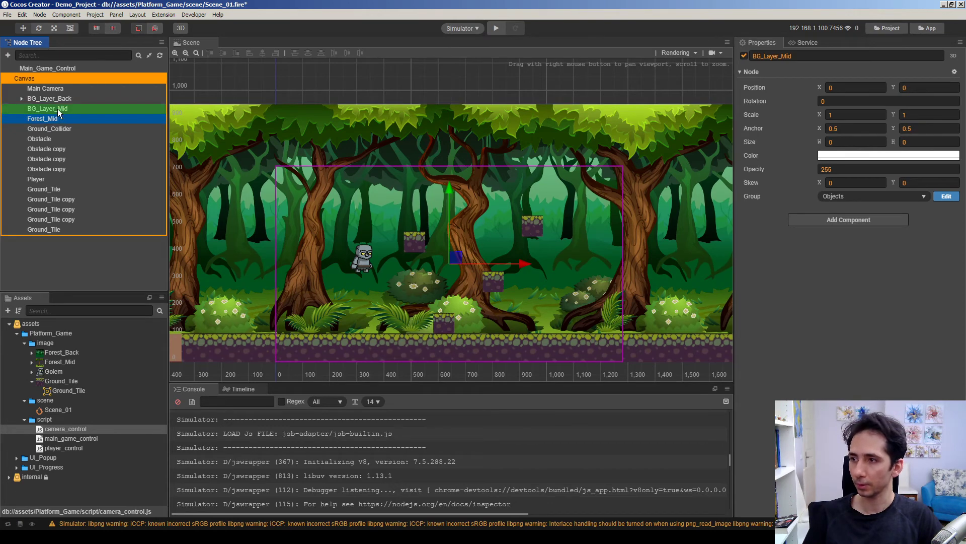
{"action": "left_click", "coordinate": [22, 108]}
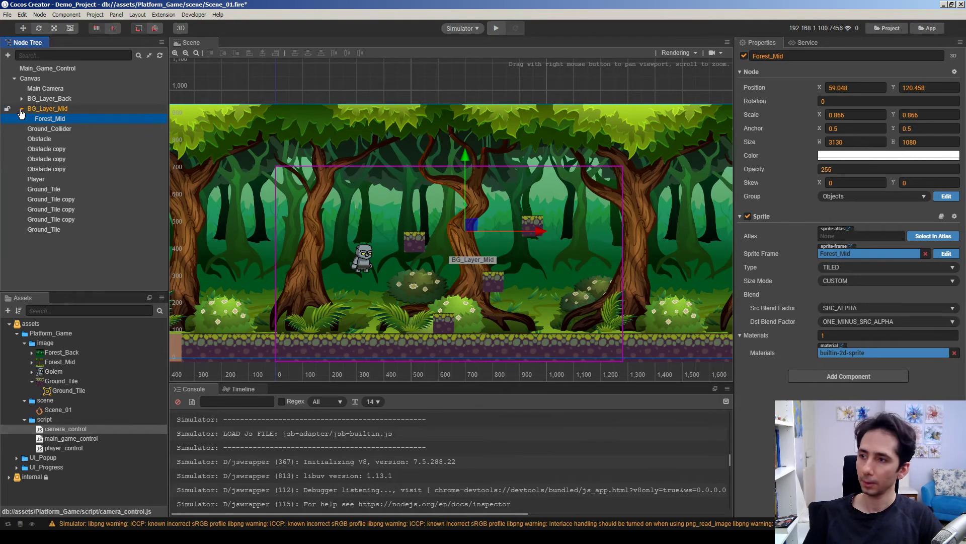
- Link BG_Layer_Back and BG_Layer_Mid to Main Camera's camera_control script properties
{"action": "left_click", "coordinate": [45, 89]}
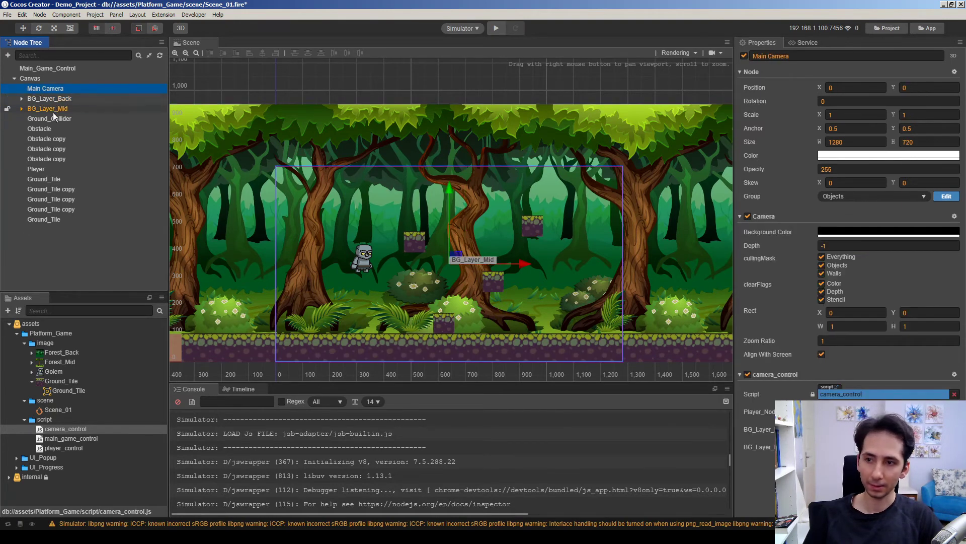
{"action": "left_click", "coordinate": [49, 99]}
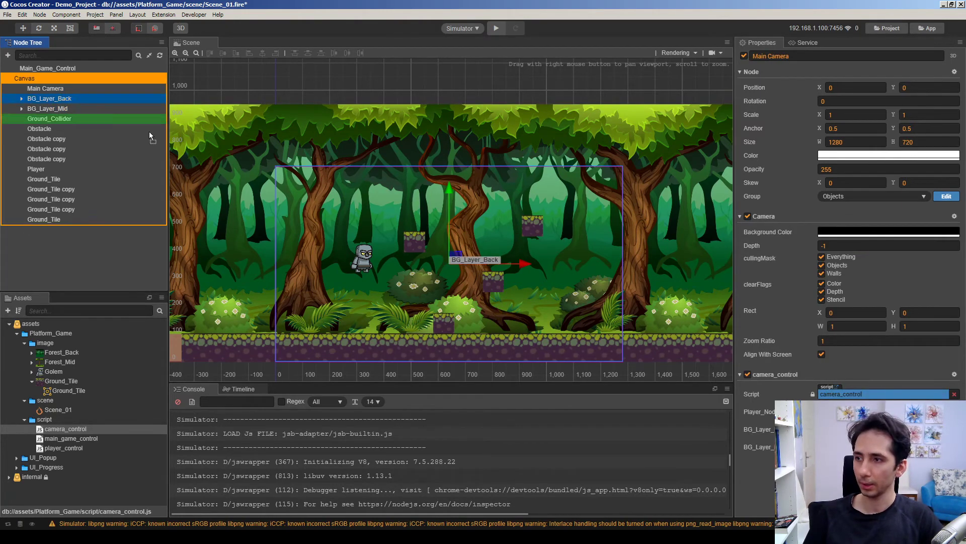
{"action": "left_click", "coordinate": [49, 97]}
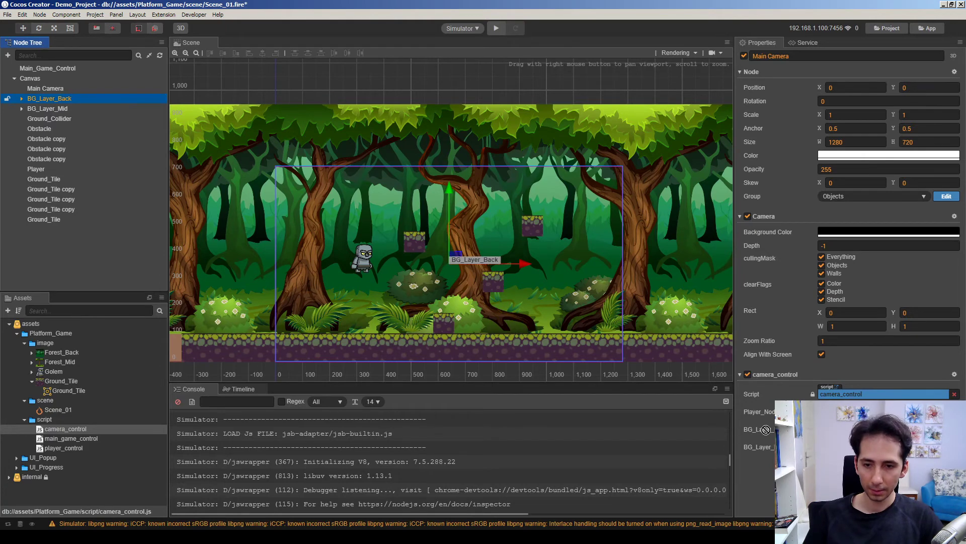
{"action": "left_click", "coordinate": [47, 108]}
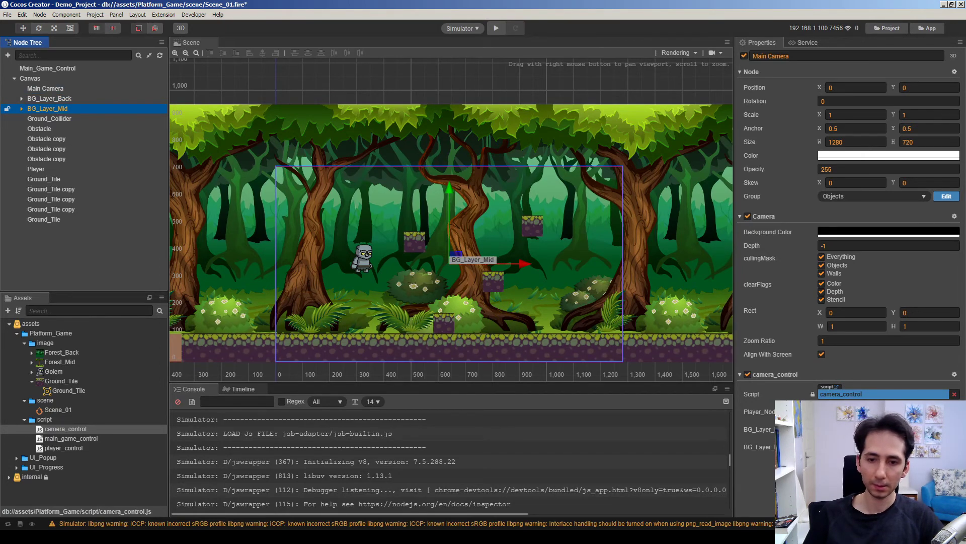
{"action": "left_click", "coordinate": [39, 127]}
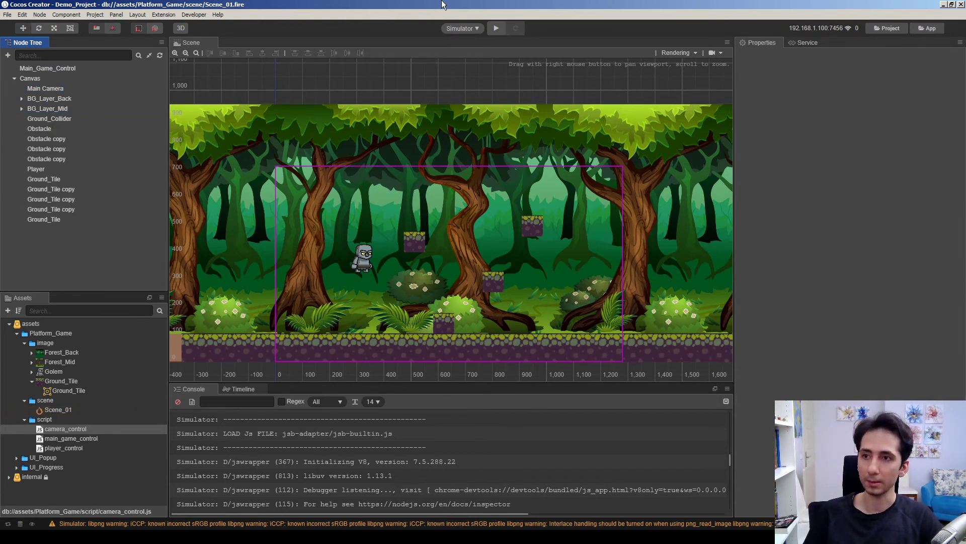
- Select the BG_Layer_Back and BG_Layer_Mid nodes in the Node Tree
{"action": "left_click", "coordinate": [47, 109]}
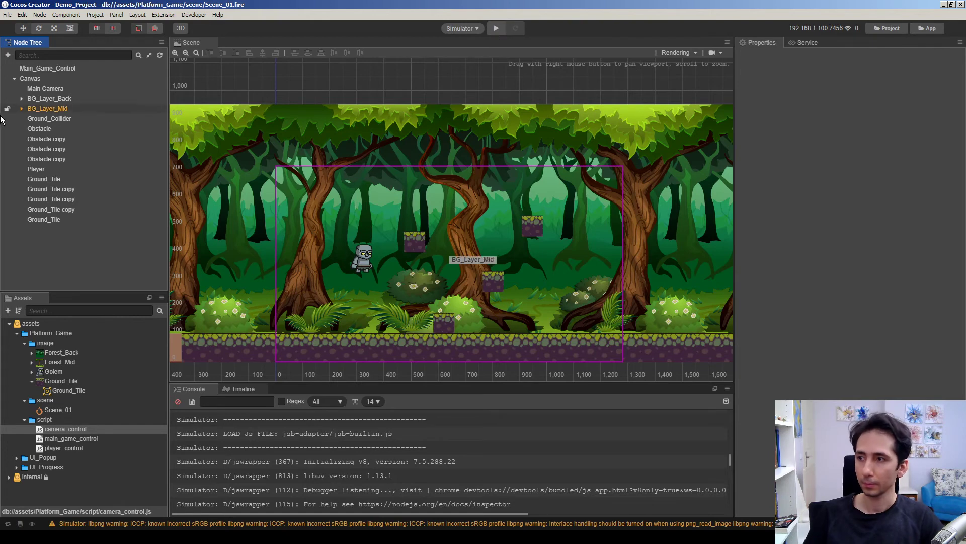
{"action": "left_click", "coordinate": [49, 98]}
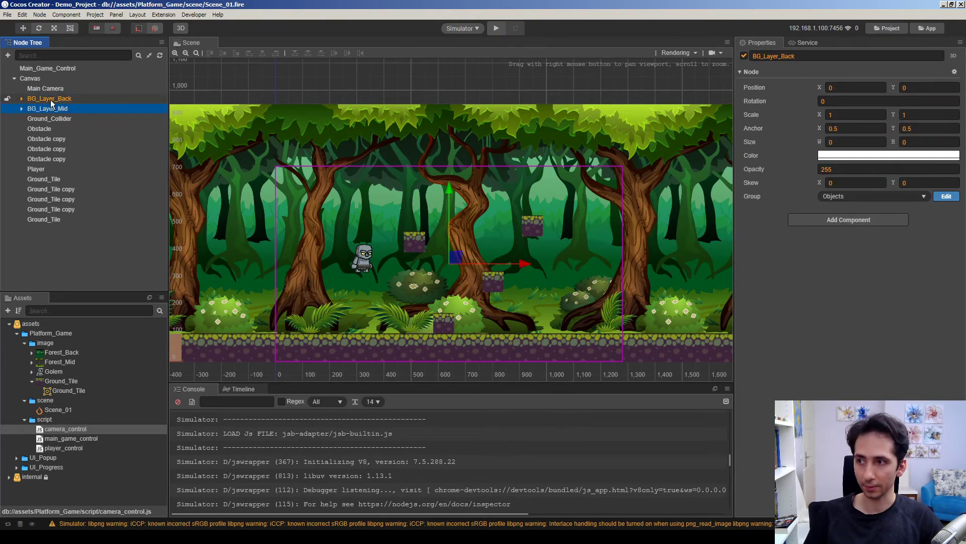
{"action": "left_click", "coordinate": [47, 109]}
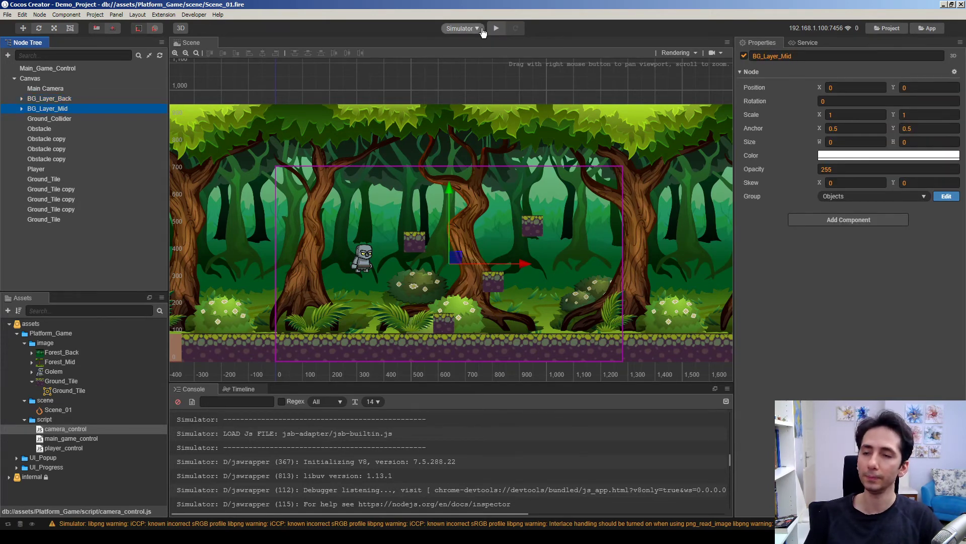
{"action": "left_click", "coordinate": [21, 98]}
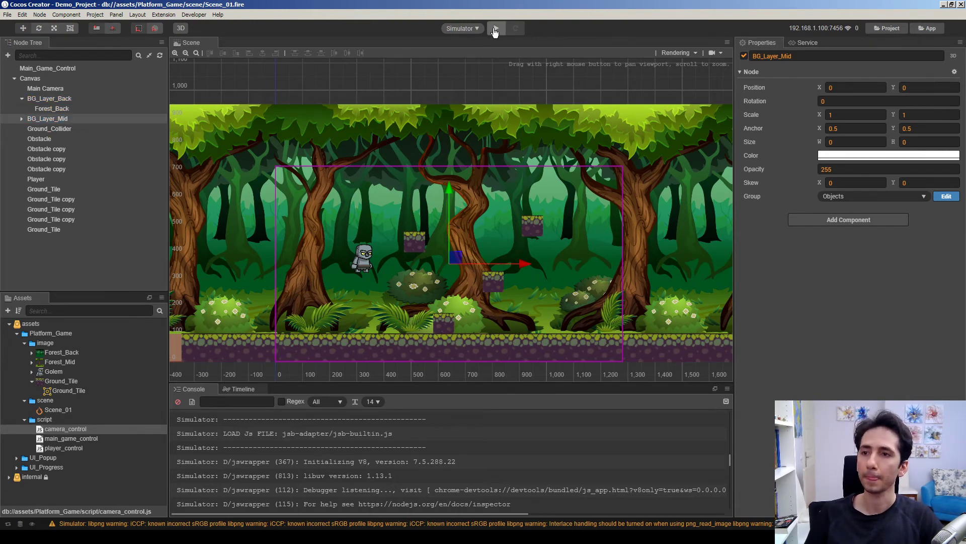
- Run the layered forest scene in the simulator and enlarge the preview window
{"action": "left_click", "coordinate": [495, 29]}
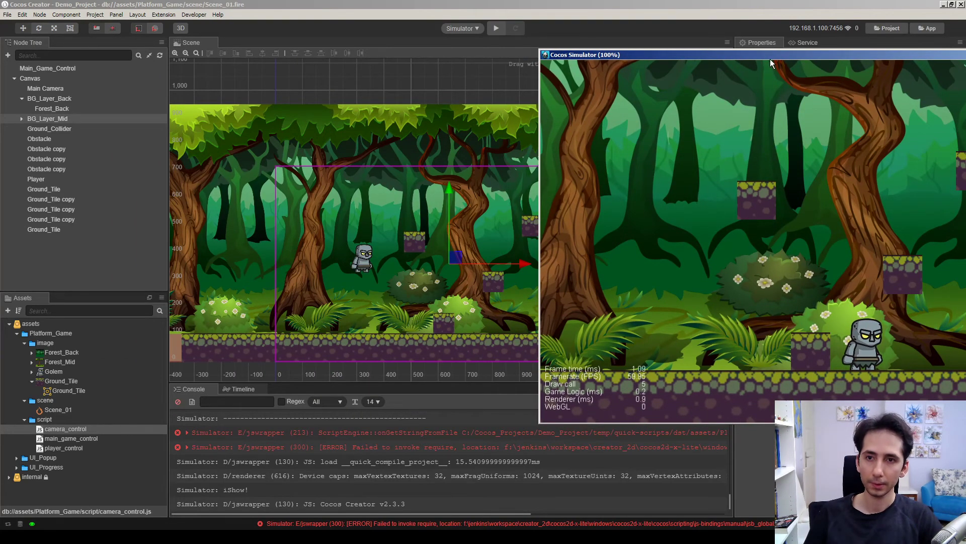
{"action": "double_click", "coordinate": [583, 54]}
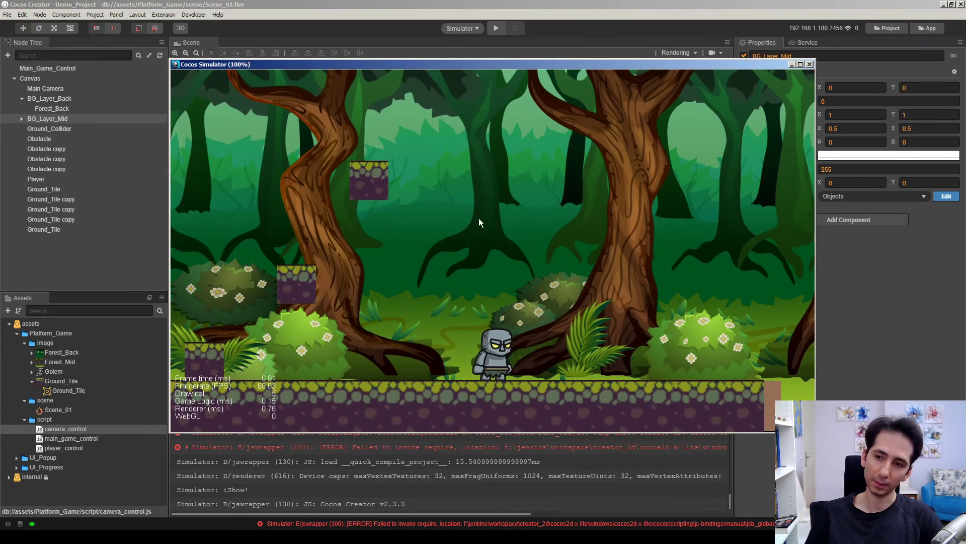
{"action": "mouse_move", "coordinate": [498, 258]}
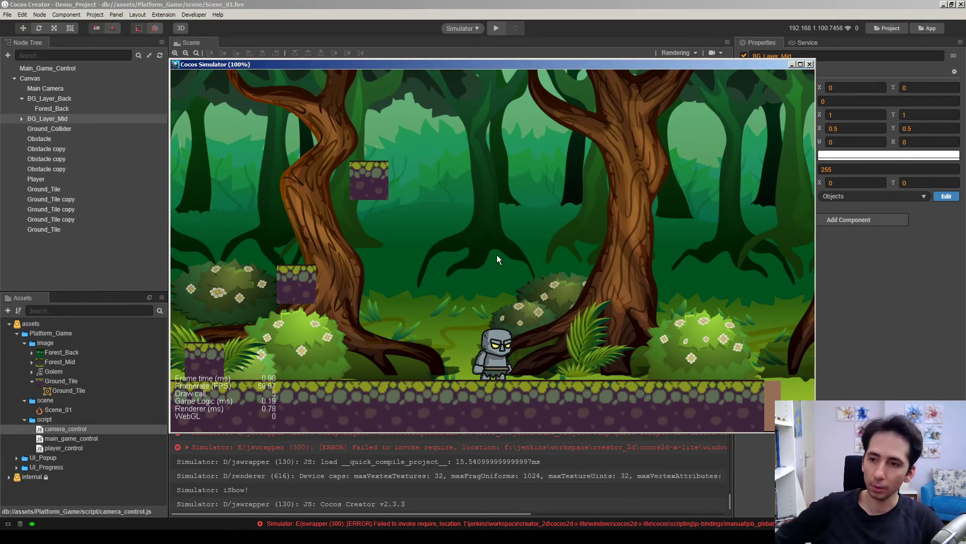
{"action": "mouse_move", "coordinate": [519, 234]}
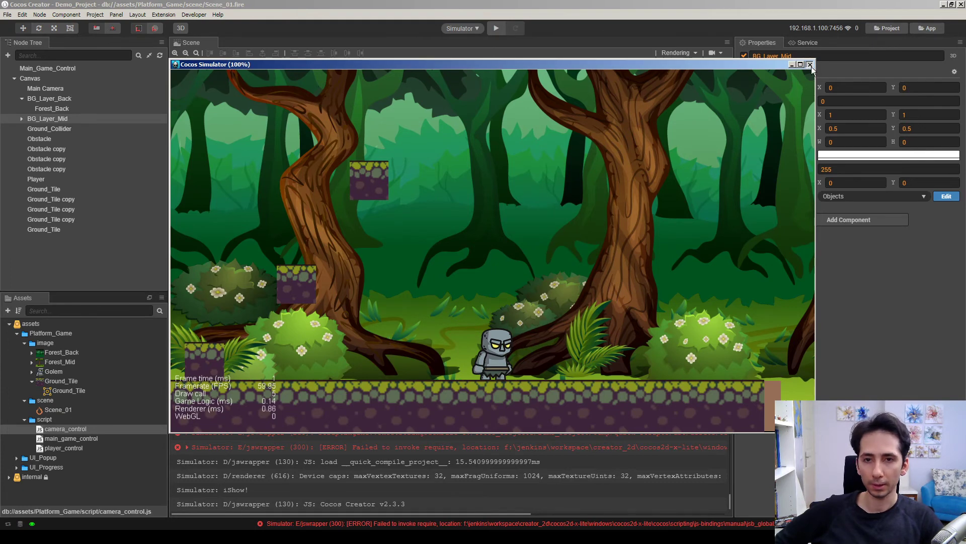
- Close the simulator, set Forest_Back Position Y to 31.359, and rerun the preview maximized
{"action": "left_click", "coordinate": [810, 64]}
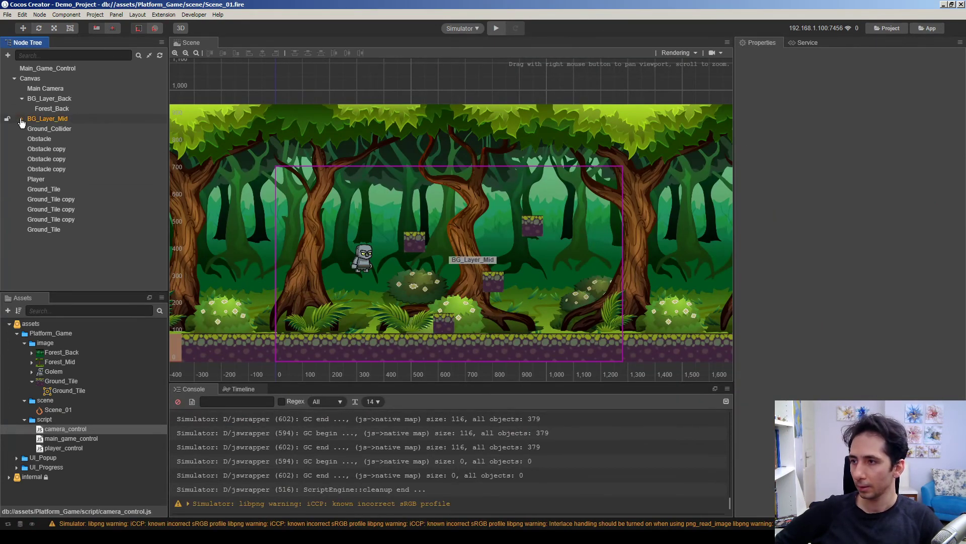
{"action": "left_click", "coordinate": [52, 108]}
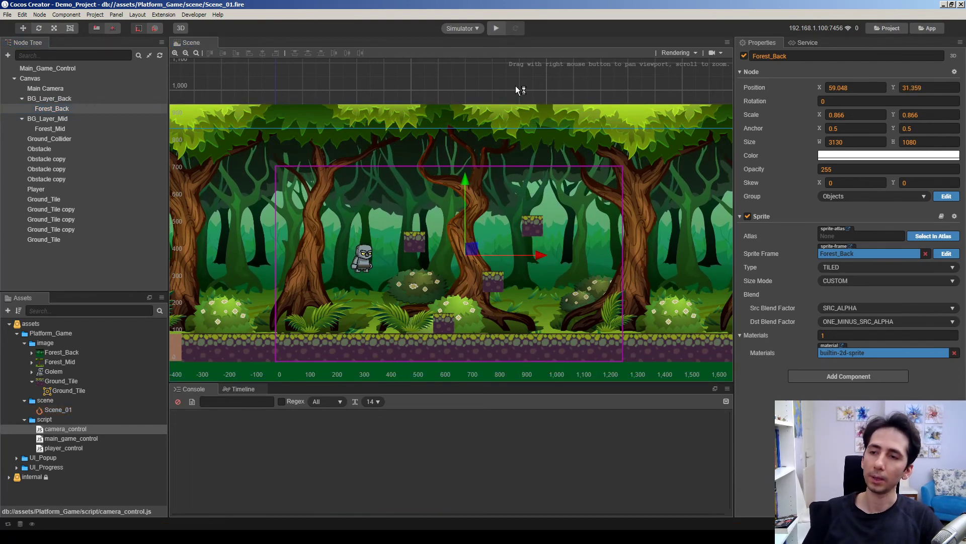
{"action": "left_click", "coordinate": [495, 28]}
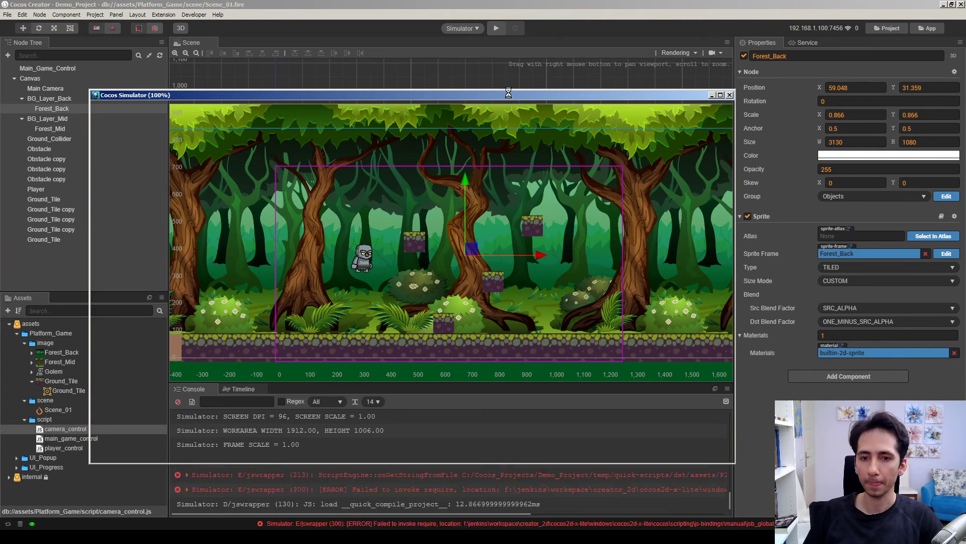
{"action": "left_click", "coordinate": [720, 94]}
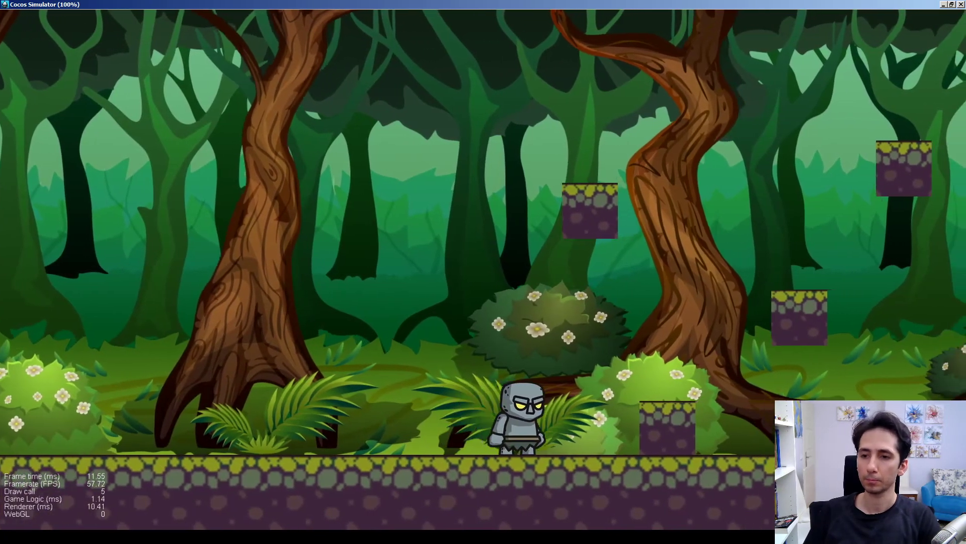